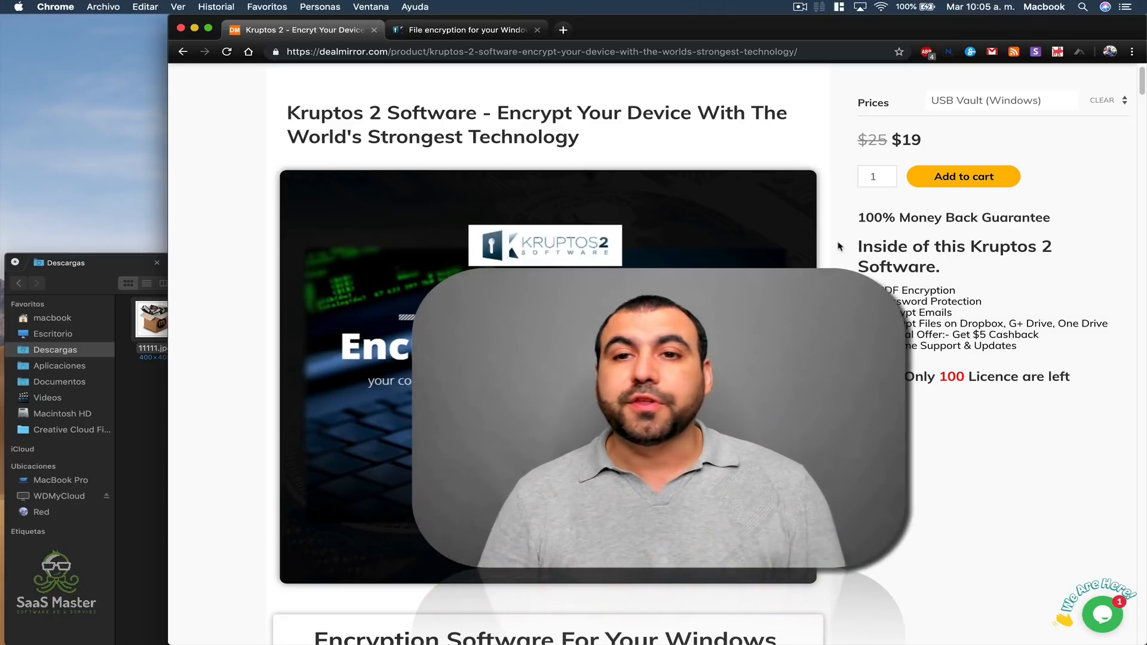
# Step: Choose the For Mac edition ($29) from the editions list and view the Key Features
pyautogui.click(1000, 100)
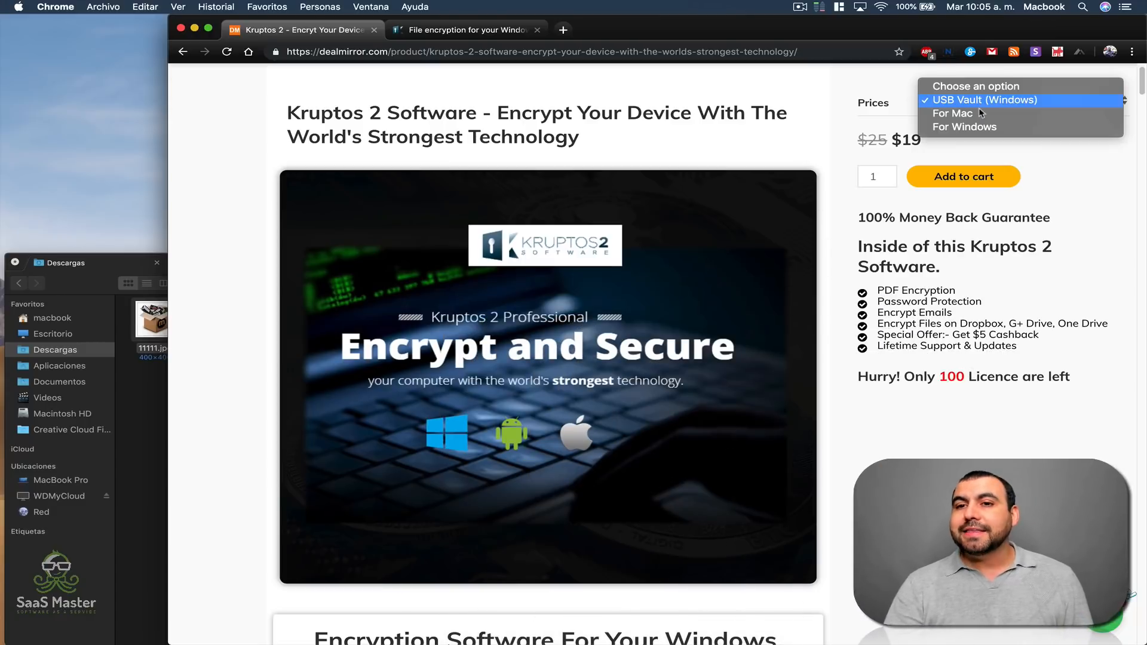
pyautogui.click(951, 114)
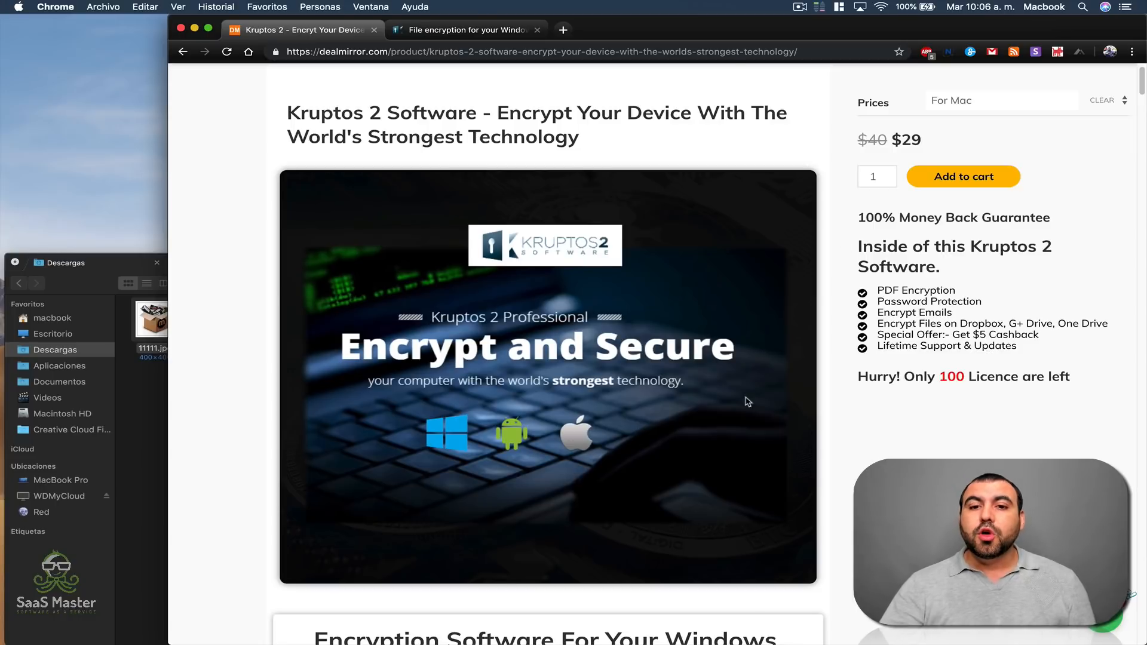
pyautogui.scroll(-3)
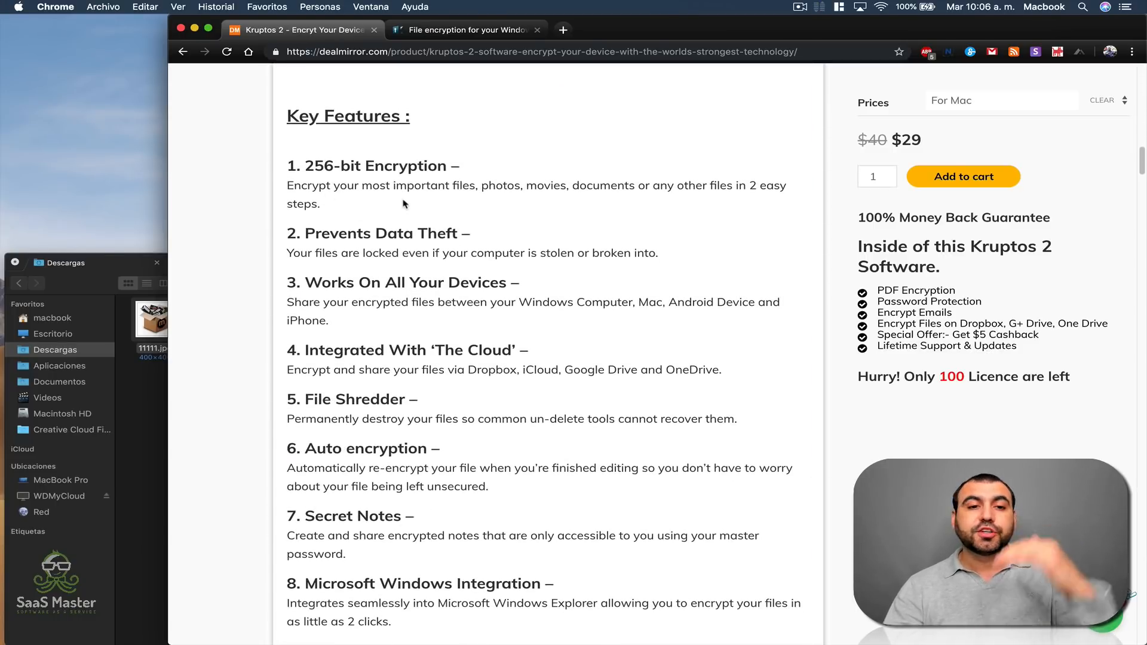
pyautogui.moveTo(433, 234)
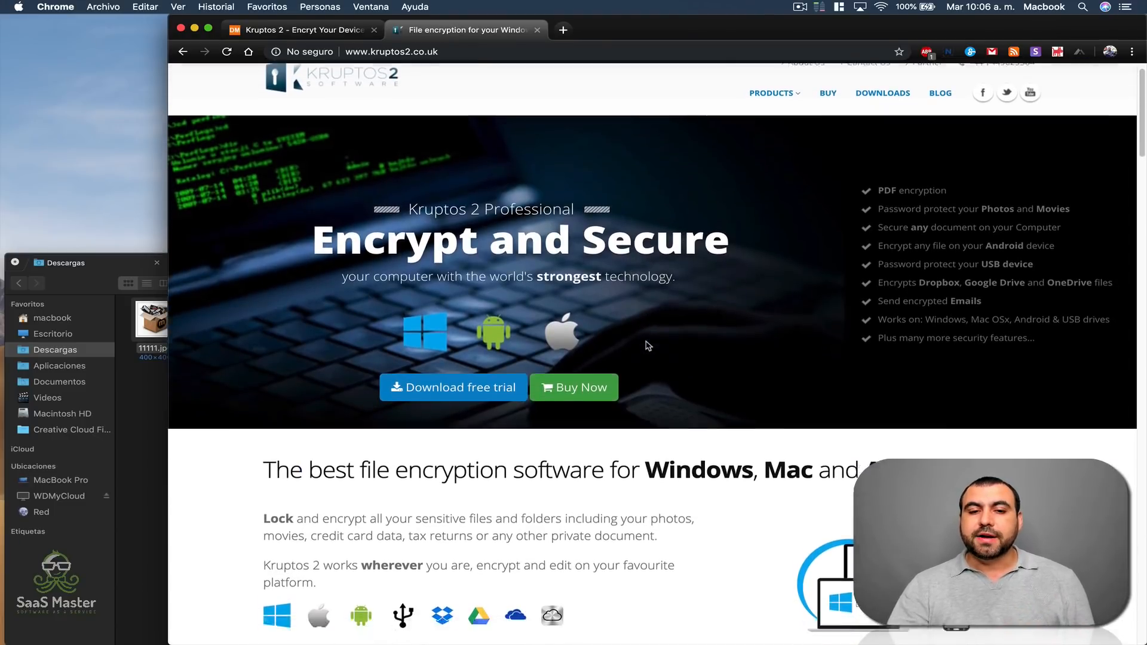
# Step: Scroll through the kruptos2.co.uk homepage encryption overview
pyautogui.scroll(-3)
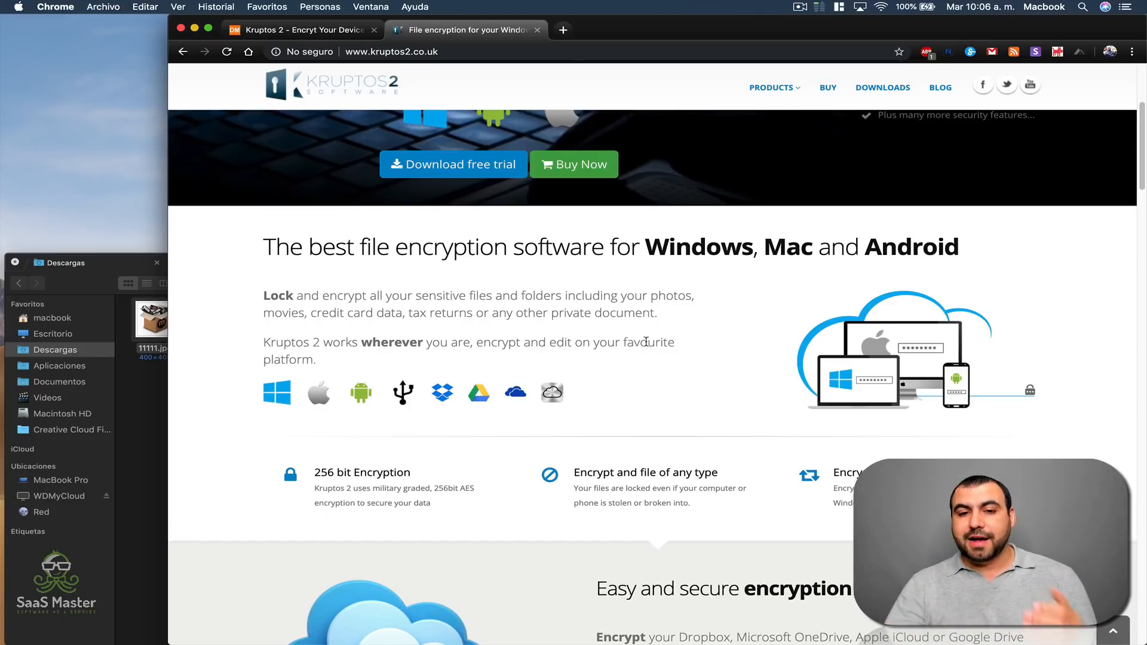
pyautogui.moveTo(552, 393)
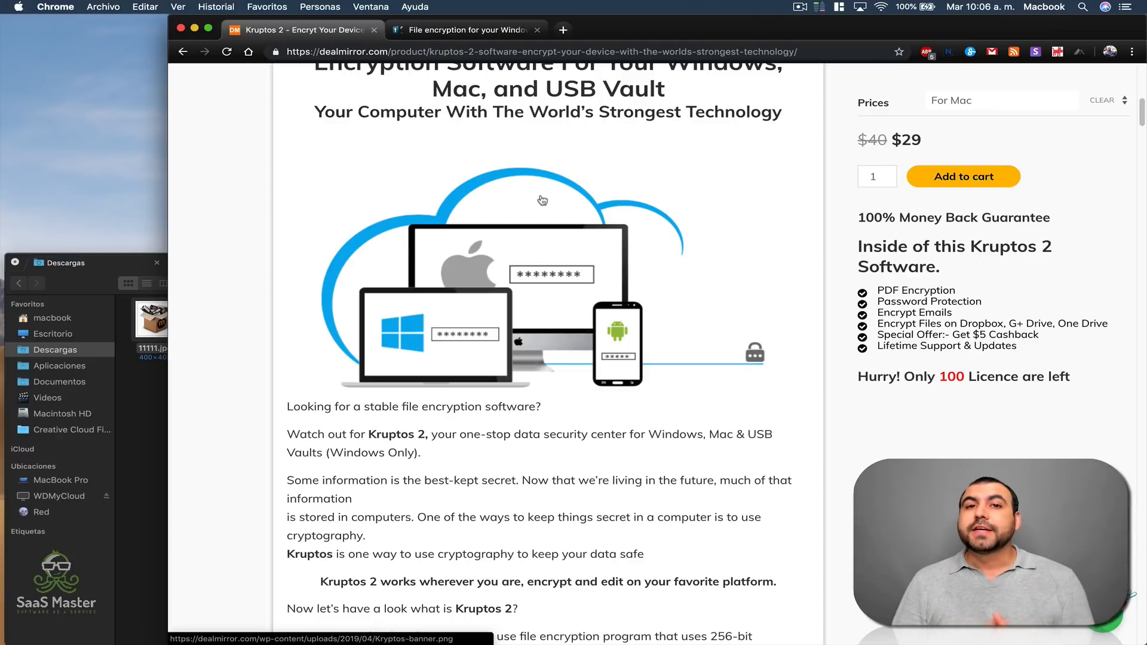
# Step: Return to the dealmirror tab with the Kruptos 2 product description
pyautogui.click(469, 30)
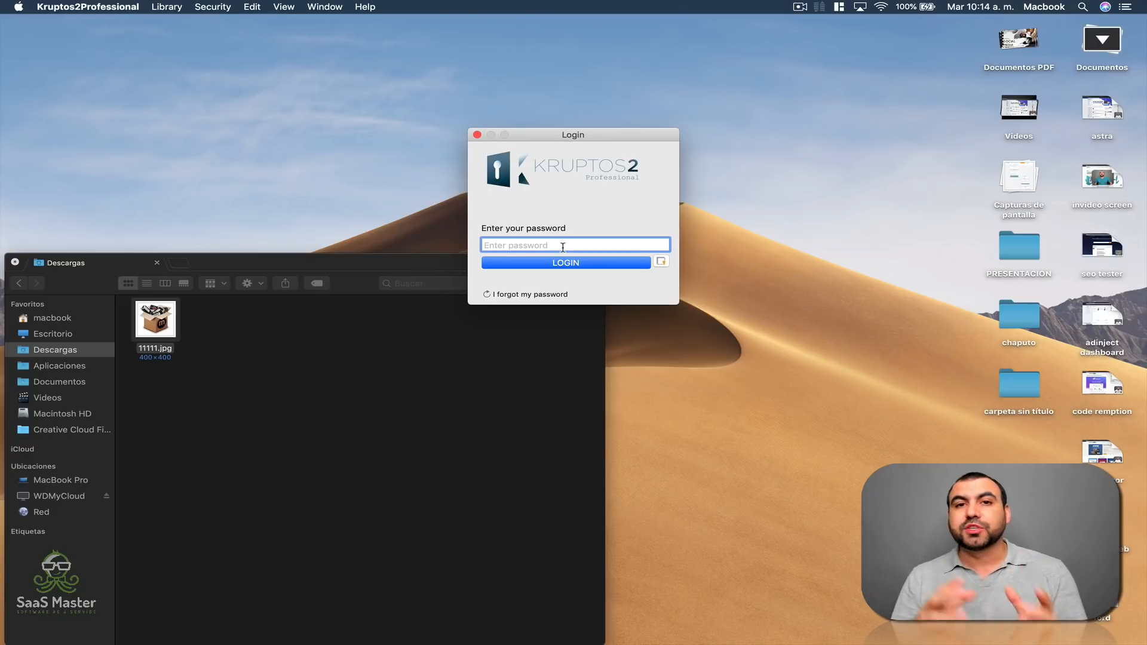
# Step: Log in to the Kruptos 2 library with the account password
pyautogui.write('•')
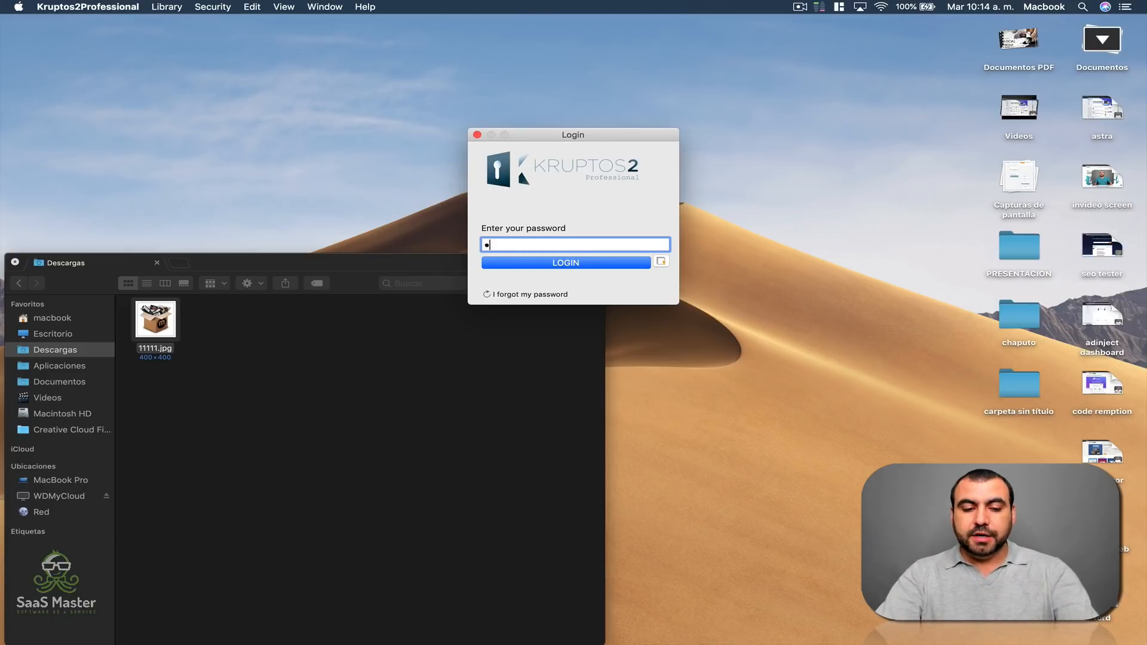
pyautogui.write('password')
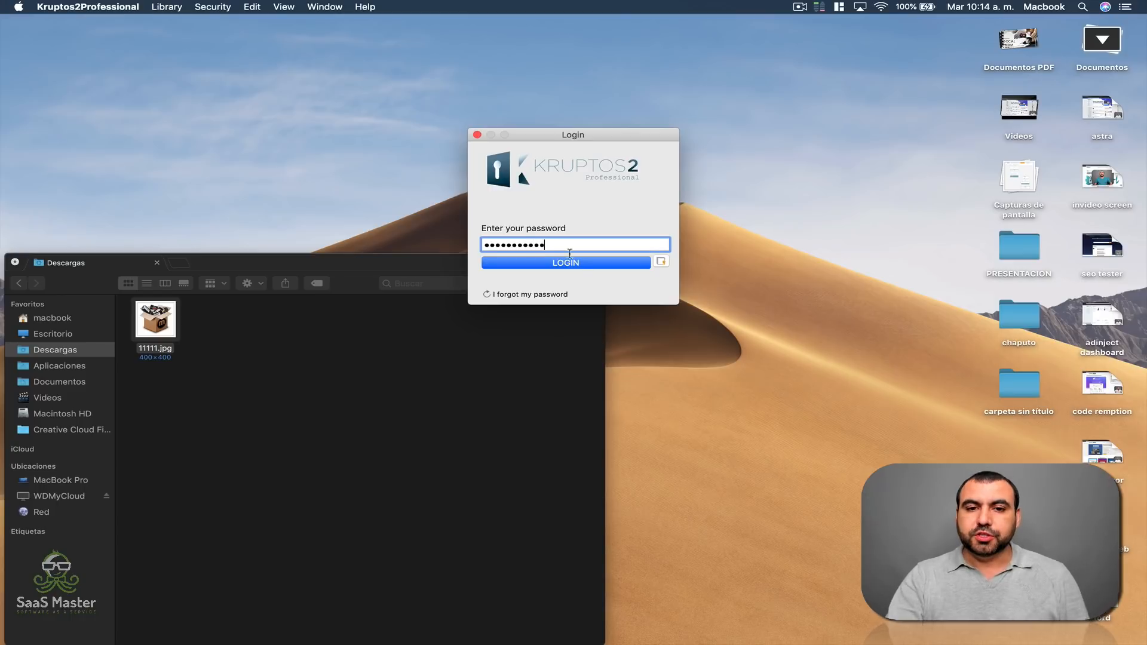
pyautogui.click(565, 262)
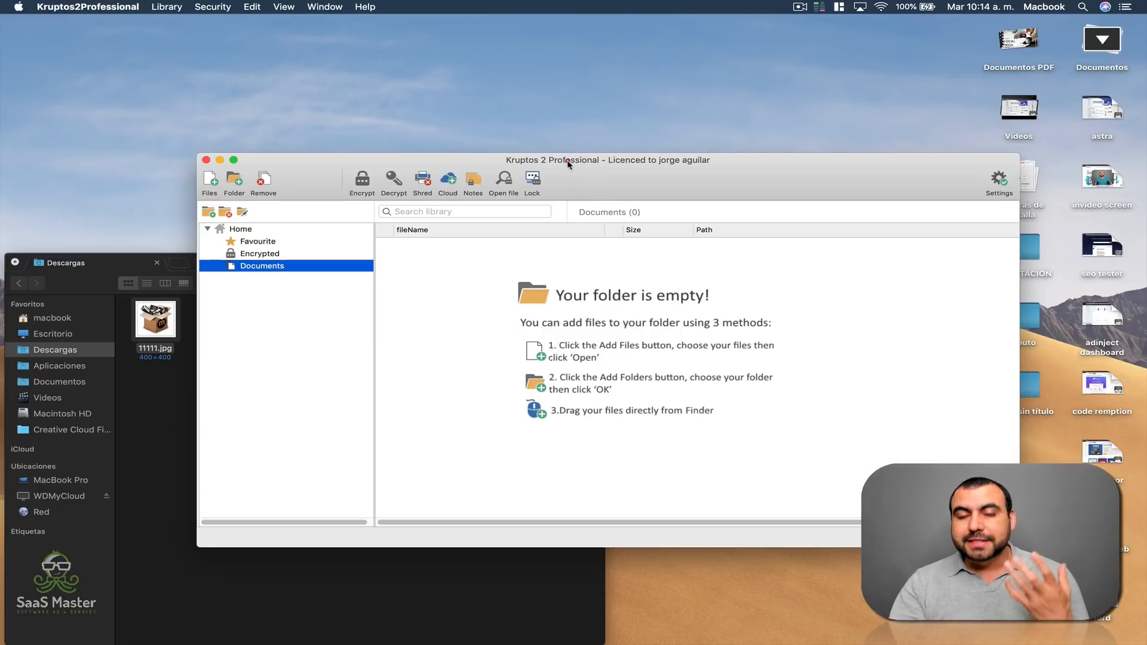
# Step: Create a library folder named 'test' and switch into it
pyautogui.click(240, 219)
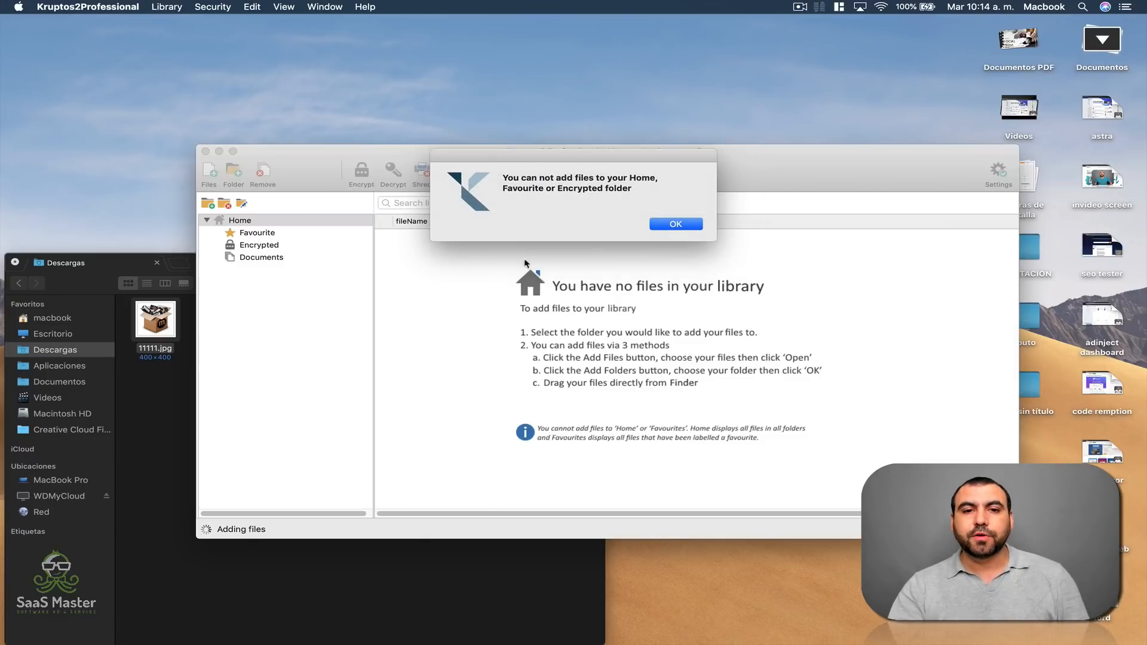
pyautogui.click(674, 223)
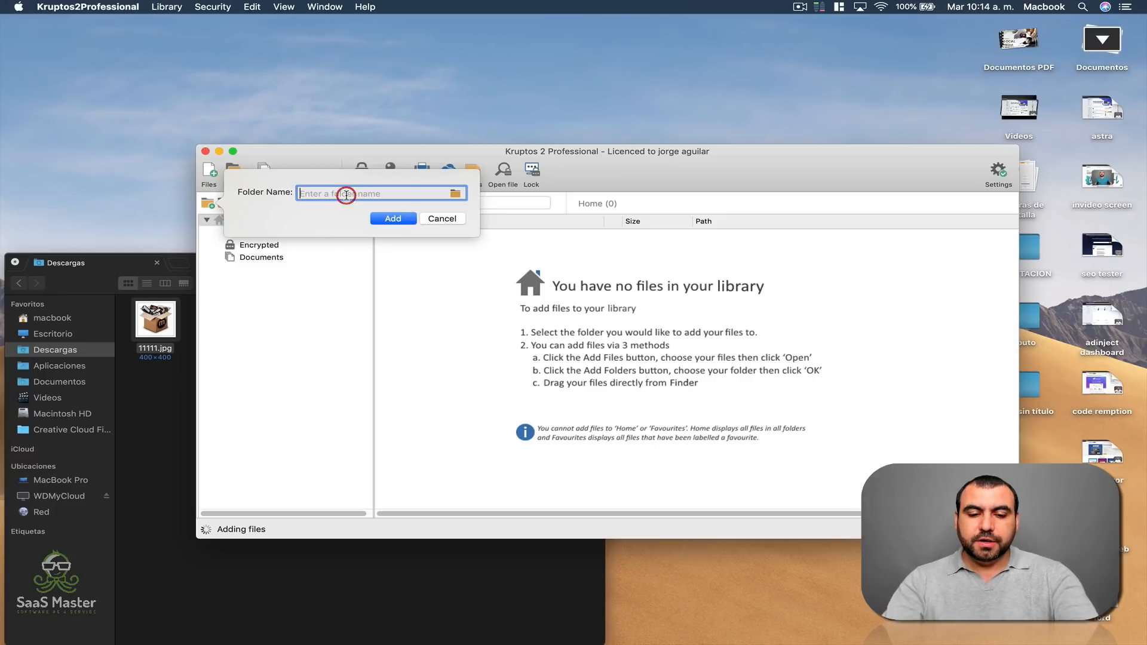
pyautogui.write('test')
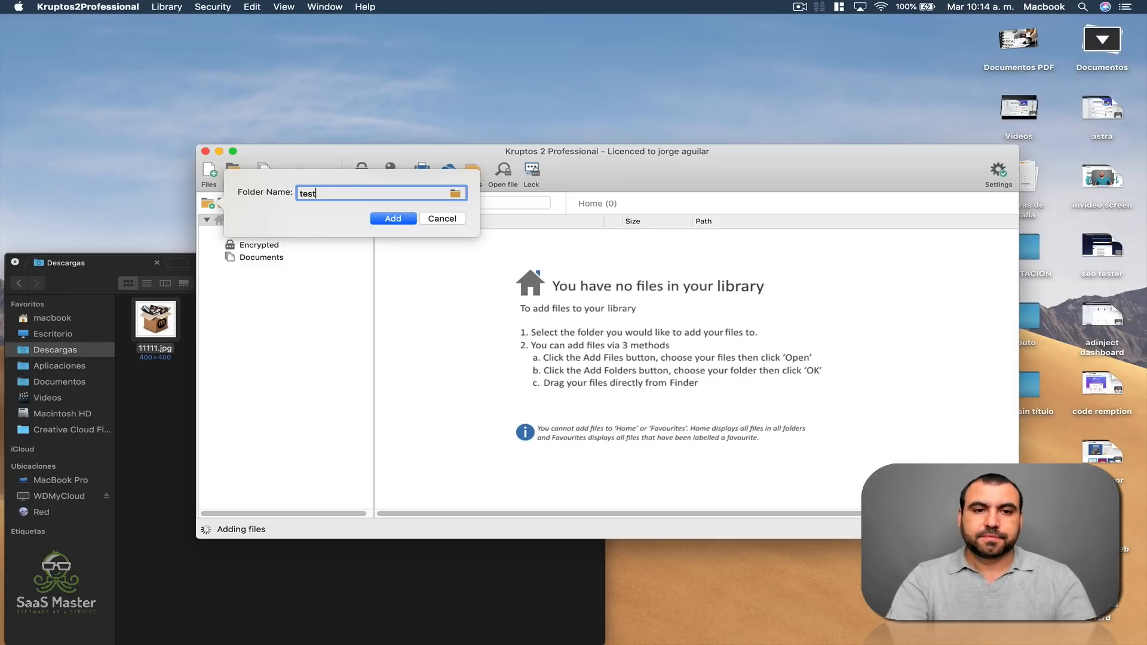
pyautogui.click(392, 219)
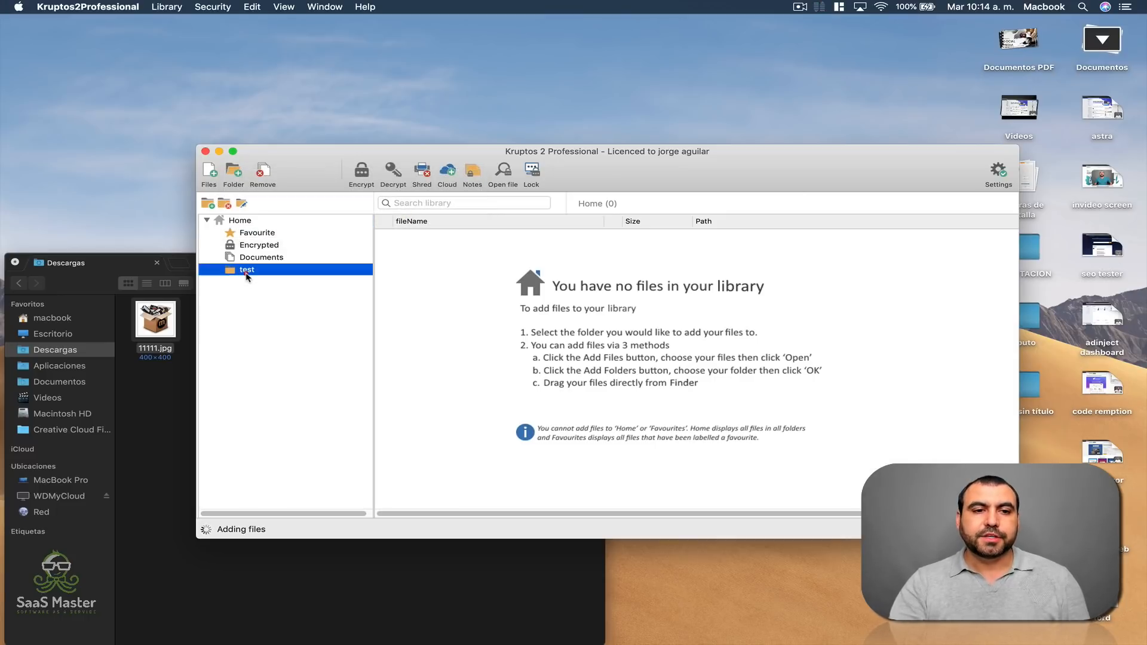
pyautogui.click(246, 269)
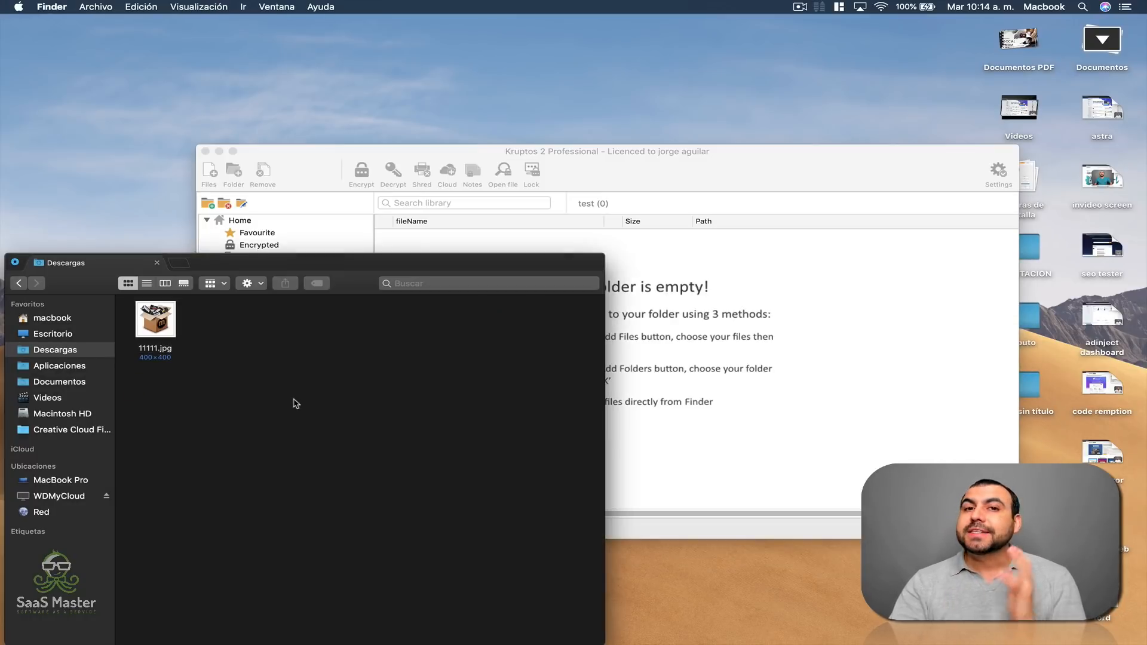
# Step: Add a test2 subfolder under test, then bring in 11111.jpg and the PDF
pyautogui.click(154, 320)
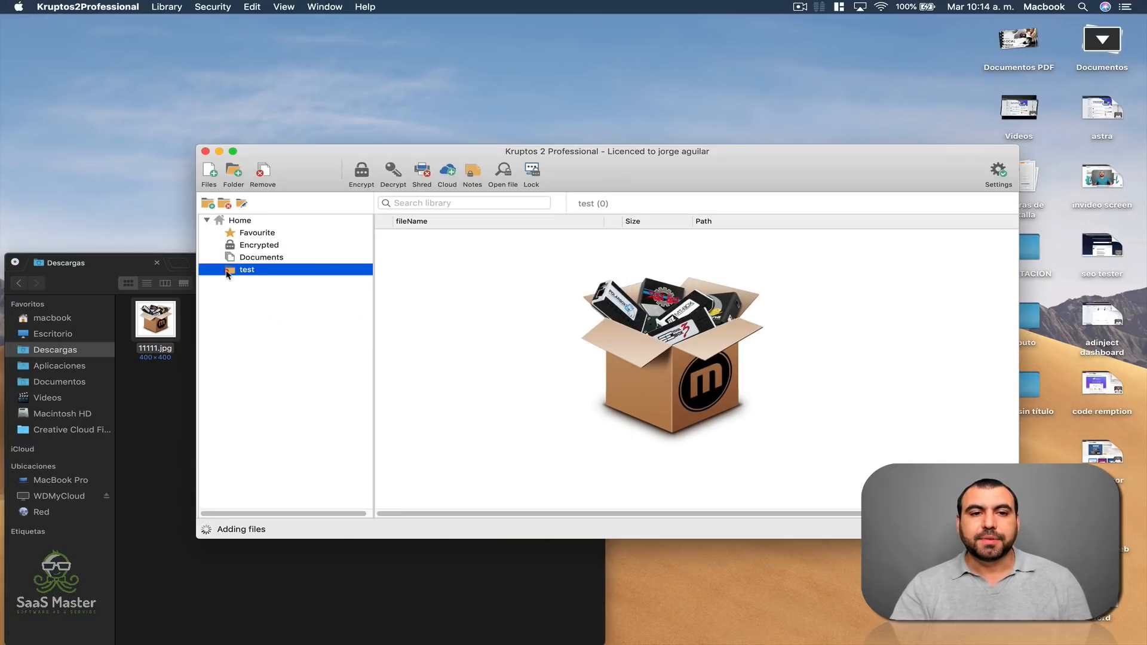
pyautogui.click(361, 172)
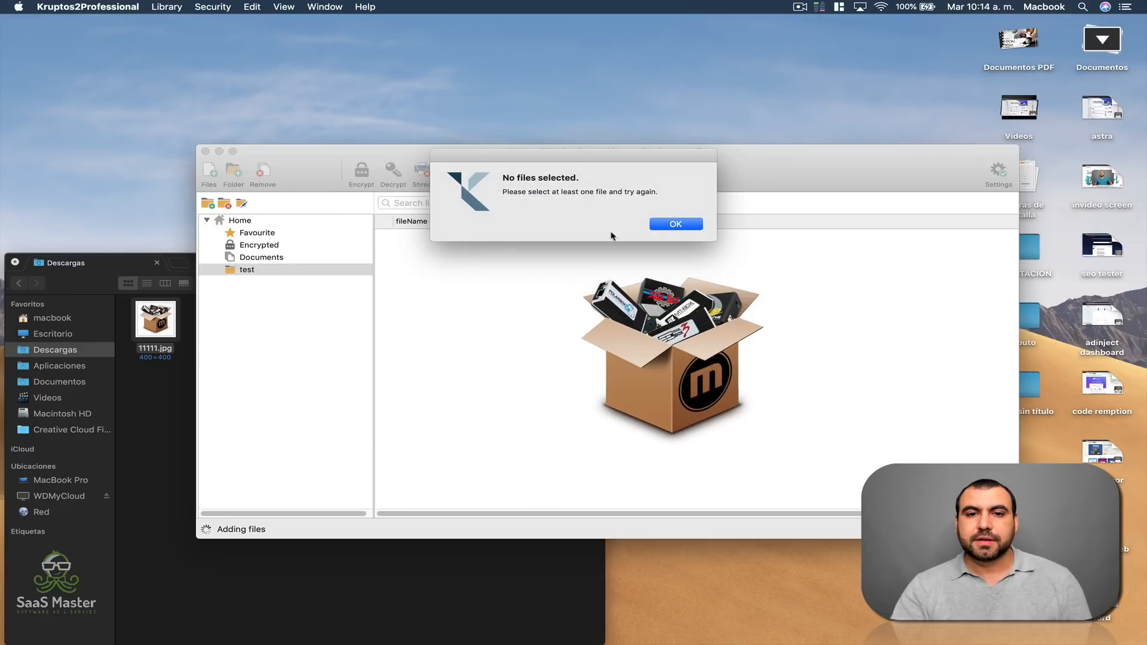
pyautogui.click(673, 223)
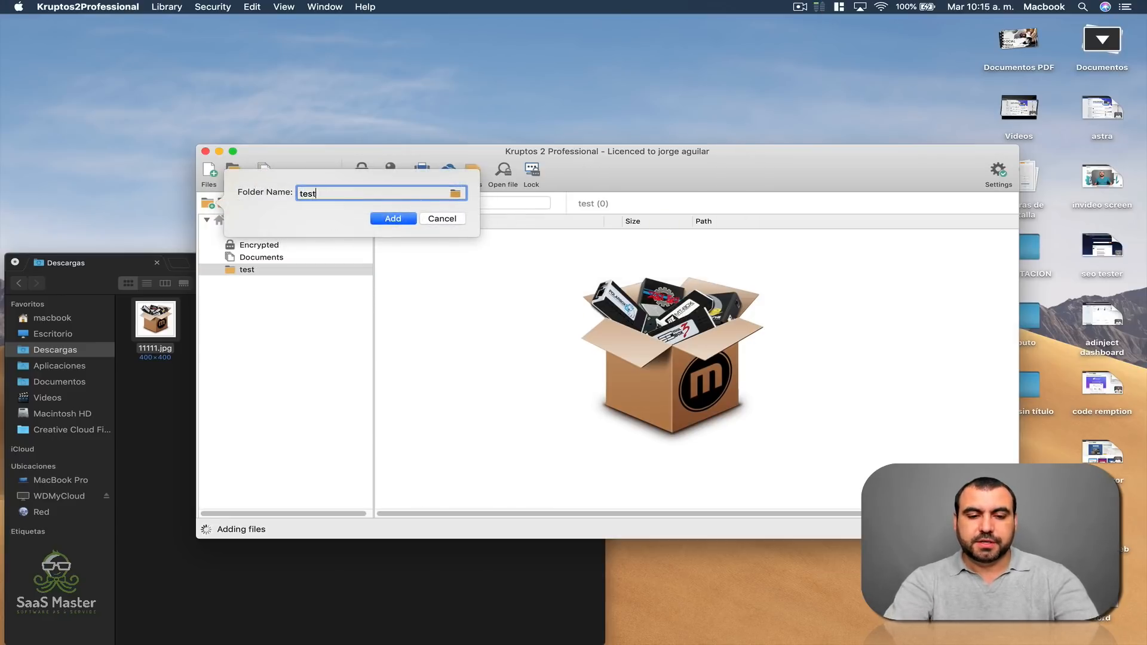
pyautogui.click(393, 218)
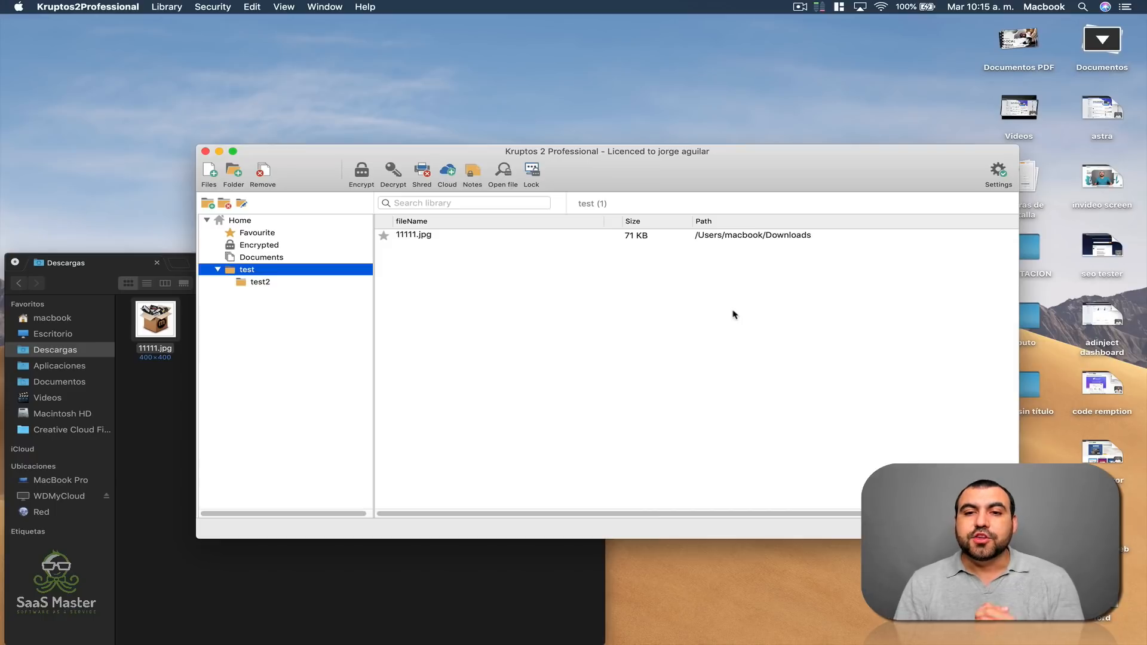
pyautogui.moveTo(1034, 50)
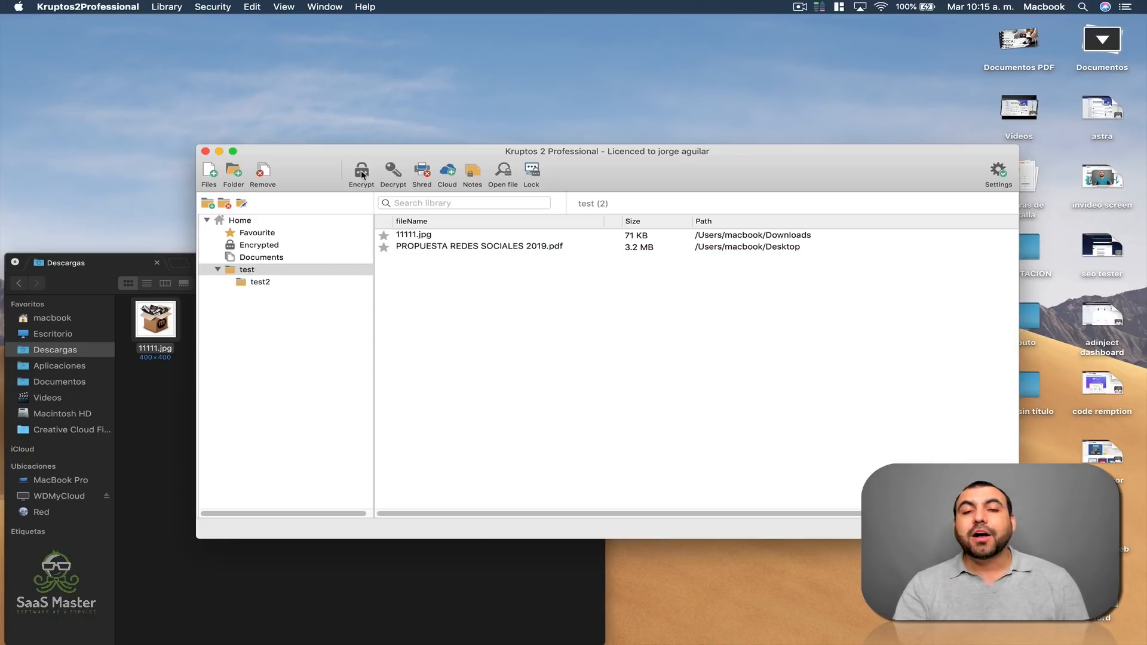
# Step: Encrypt 11111.jpg and PROPUESTA REDES SOCIALES 2019.pdf into .k2p files
pyautogui.click(360, 173)
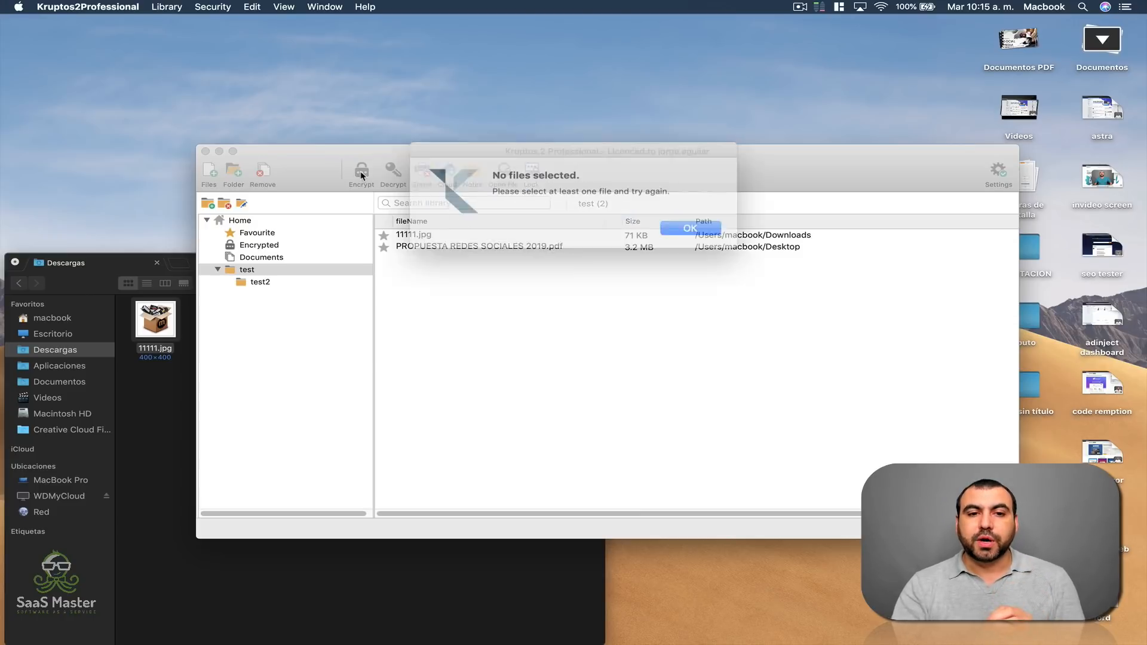
pyautogui.click(685, 227)
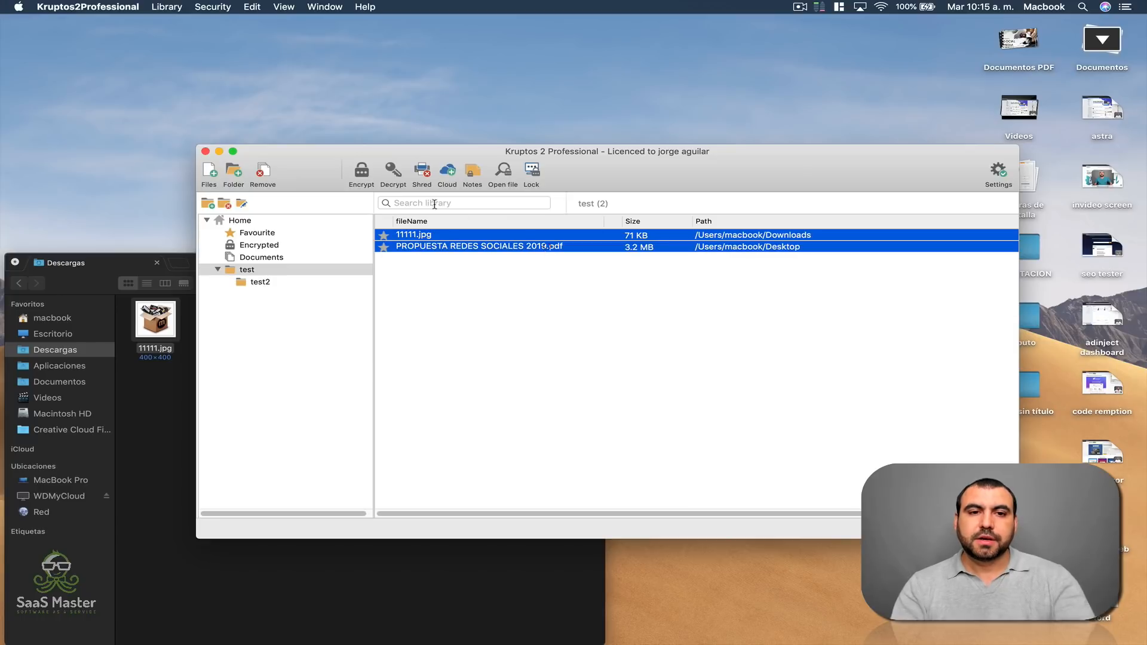
pyautogui.click(361, 172)
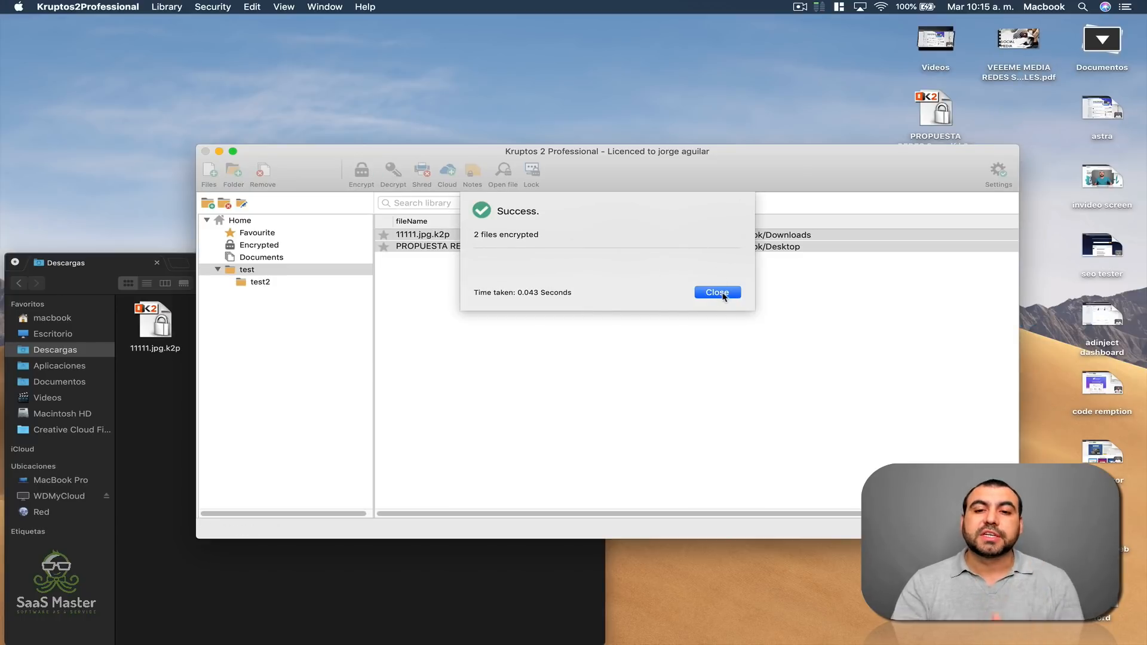
pyautogui.click(717, 291)
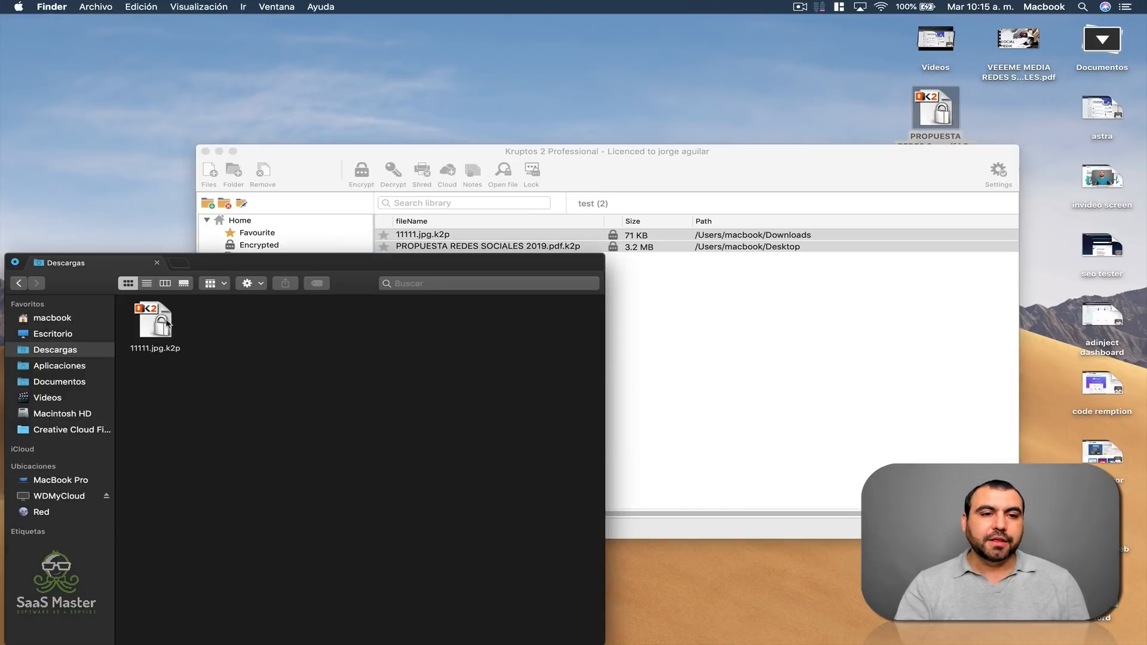
# Step: Close the library and launch 11111.jpg.k2p from Finder's Descargas folder
pyautogui.click(154, 310)
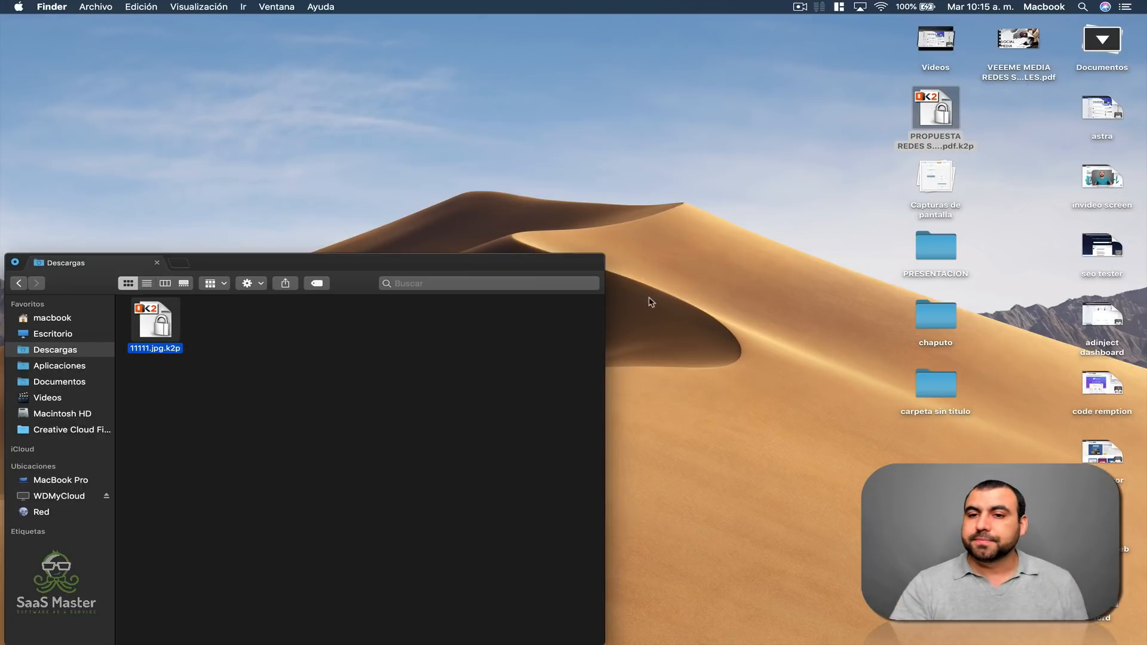
pyautogui.click(934, 110)
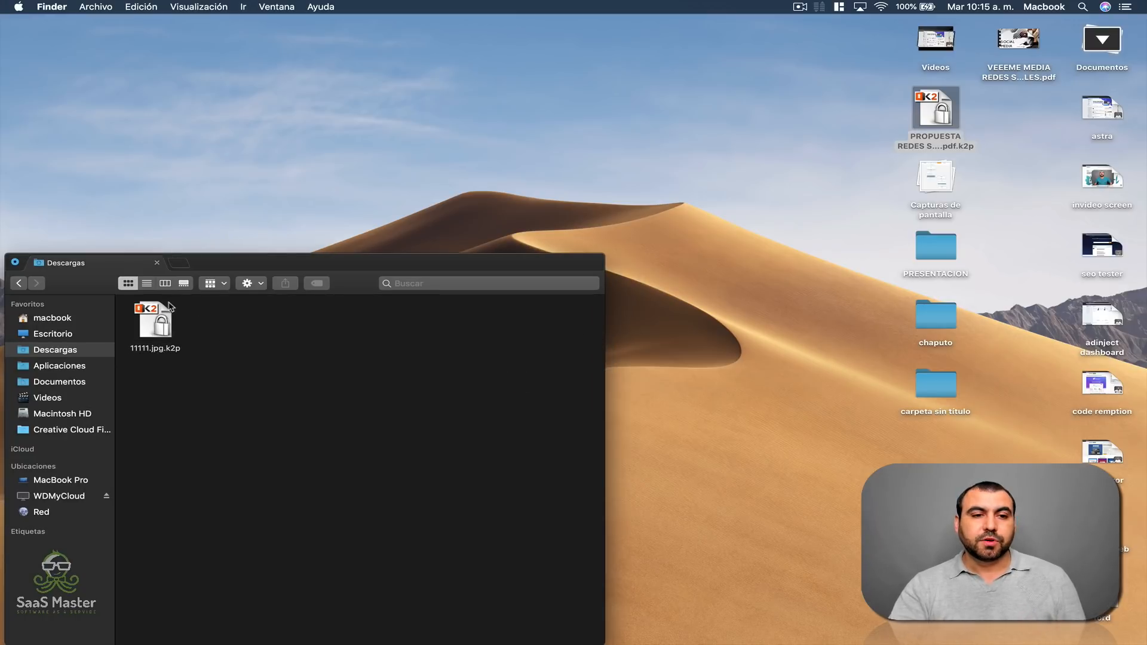
pyautogui.doubleClick(154, 325)
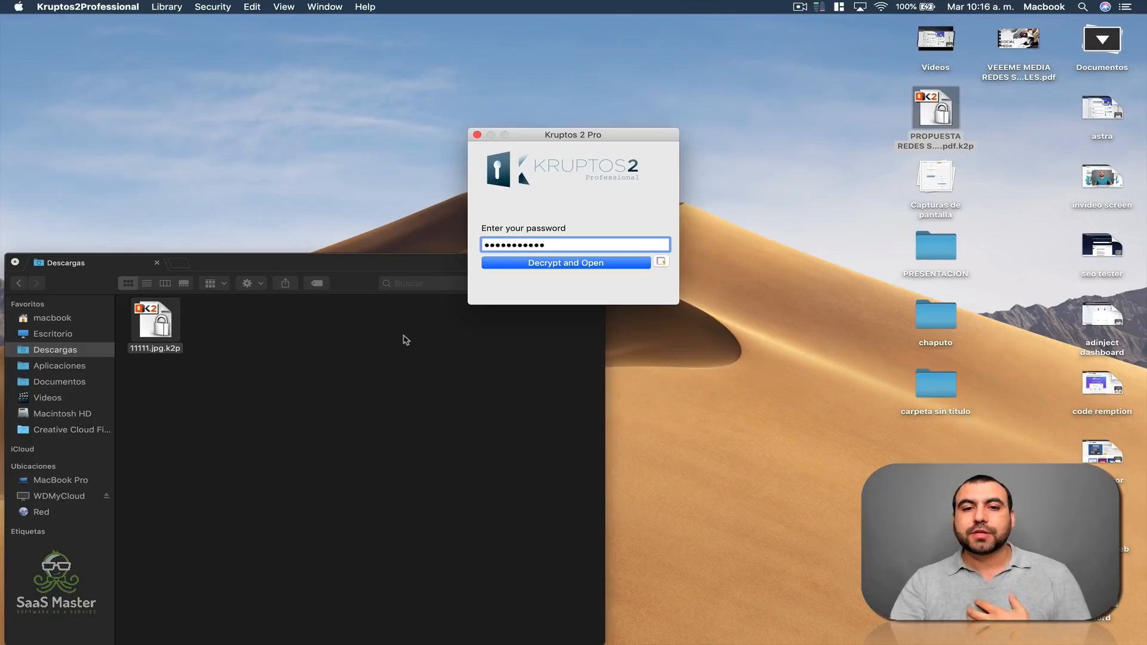
# Step: Decrypt and open 11111.jpg to view the box picture in Preview
pyautogui.click(565, 263)
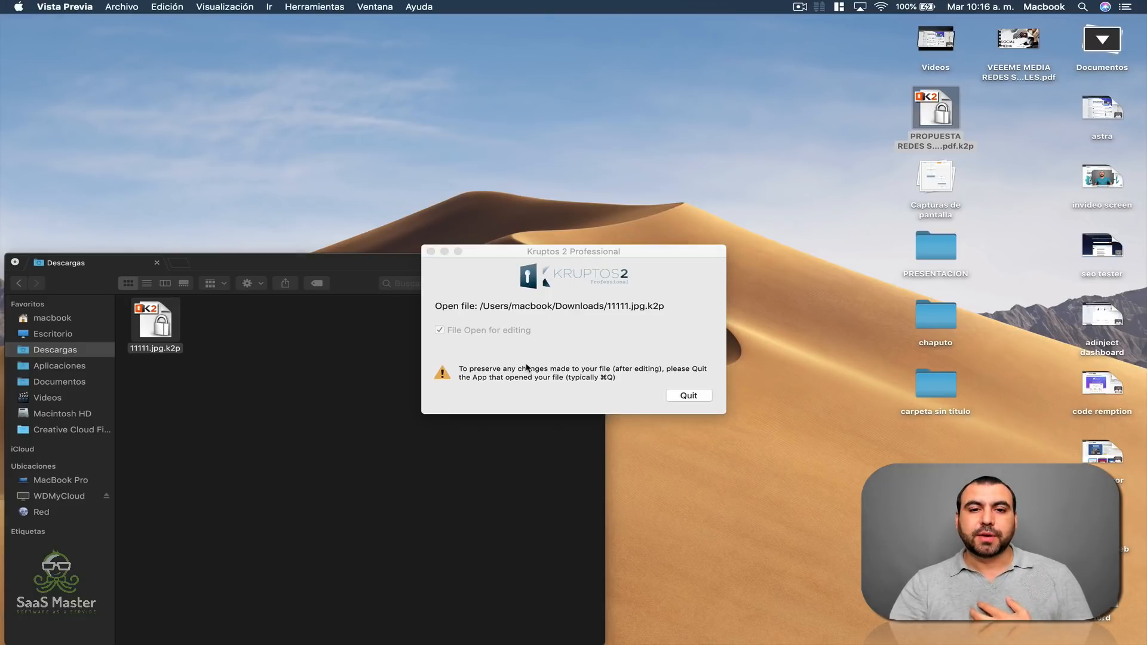
pyautogui.doubleClick(155, 312)
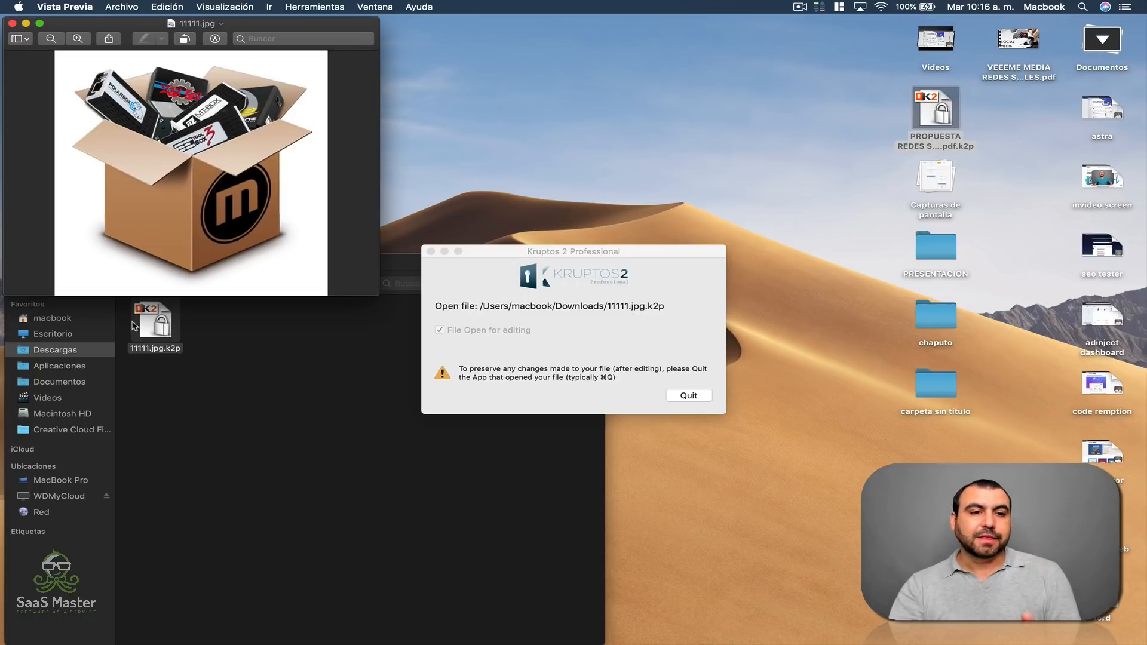
pyautogui.moveTo(684, 401)
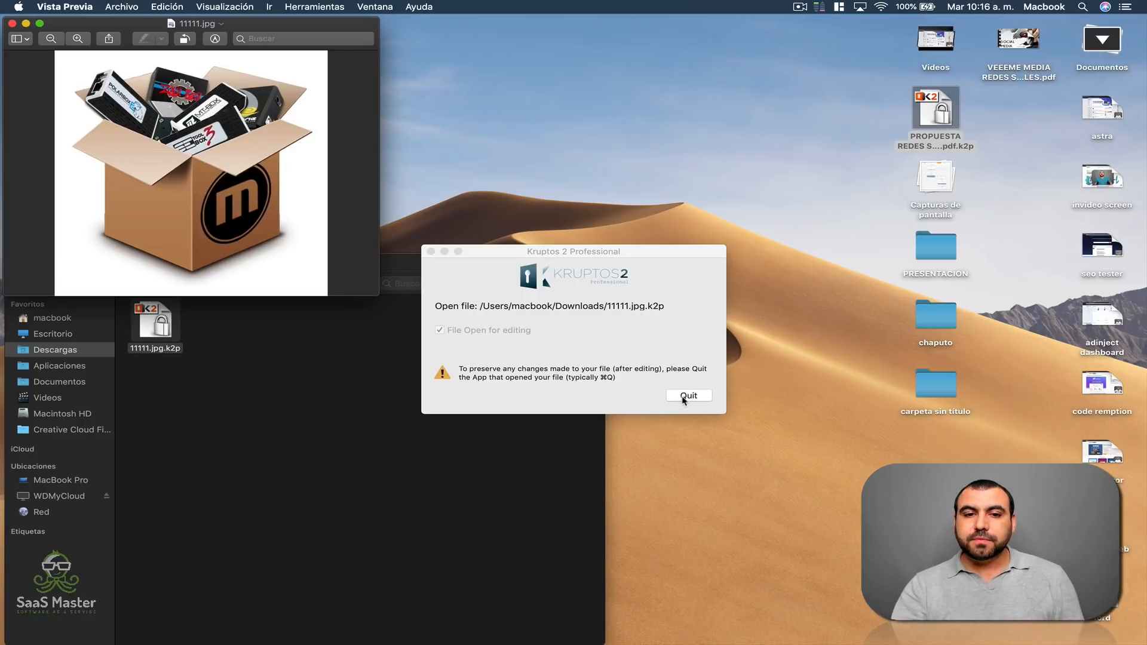
# Step: Quit the Kruptos file helper, confirm, and close the Preview image
pyautogui.click(688, 395)
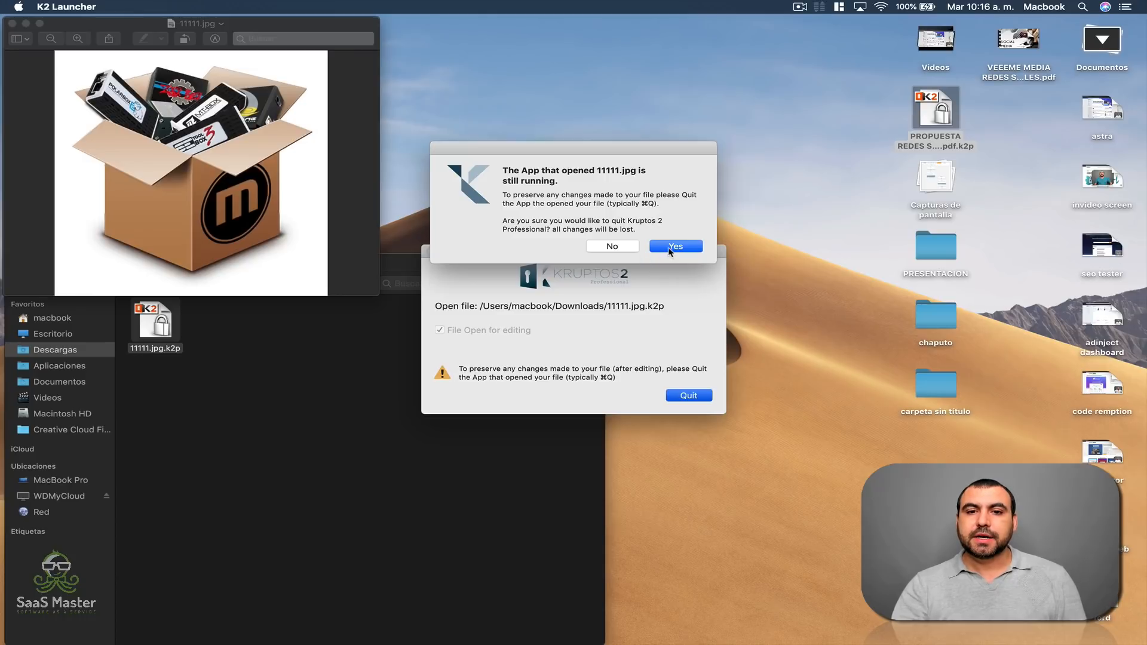
pyautogui.click(674, 247)
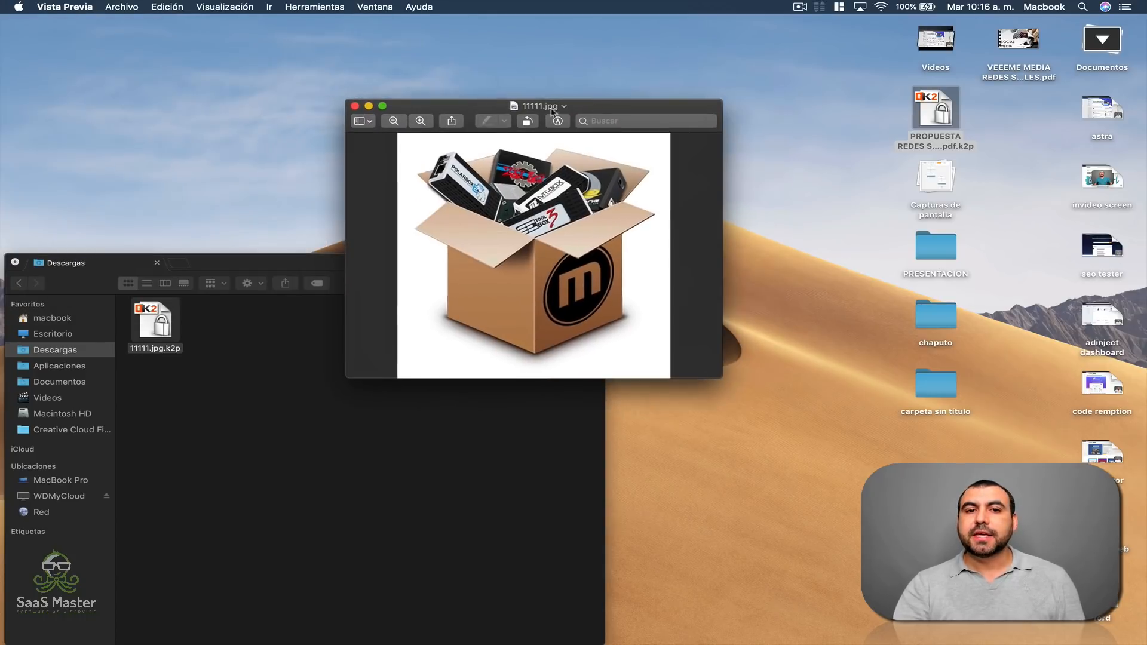
pyautogui.click(356, 105)
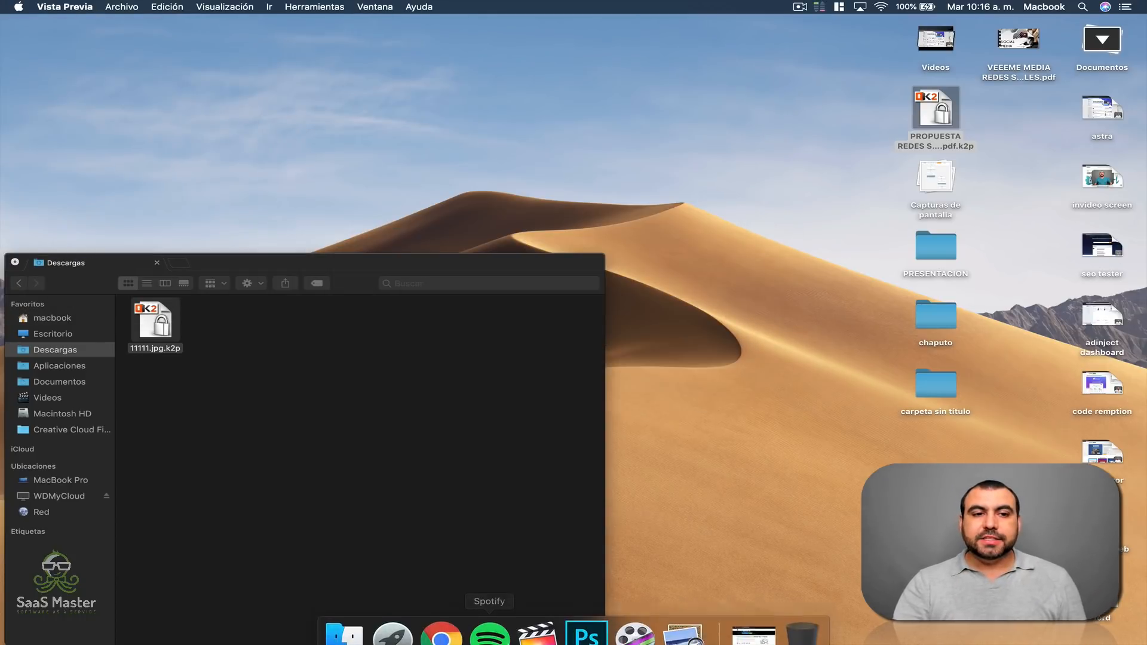
# Step: Relaunch Kruptos2Professional from Launchpad and log in to the test library
pyautogui.click(391, 619)
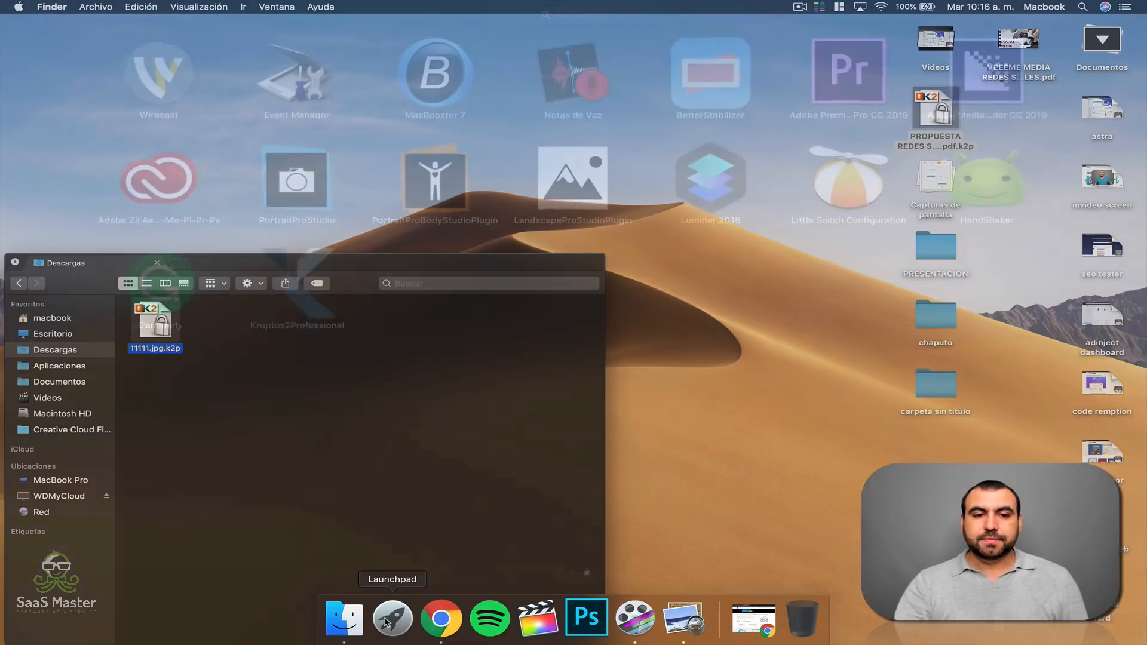
pyautogui.doubleClick(154, 310)
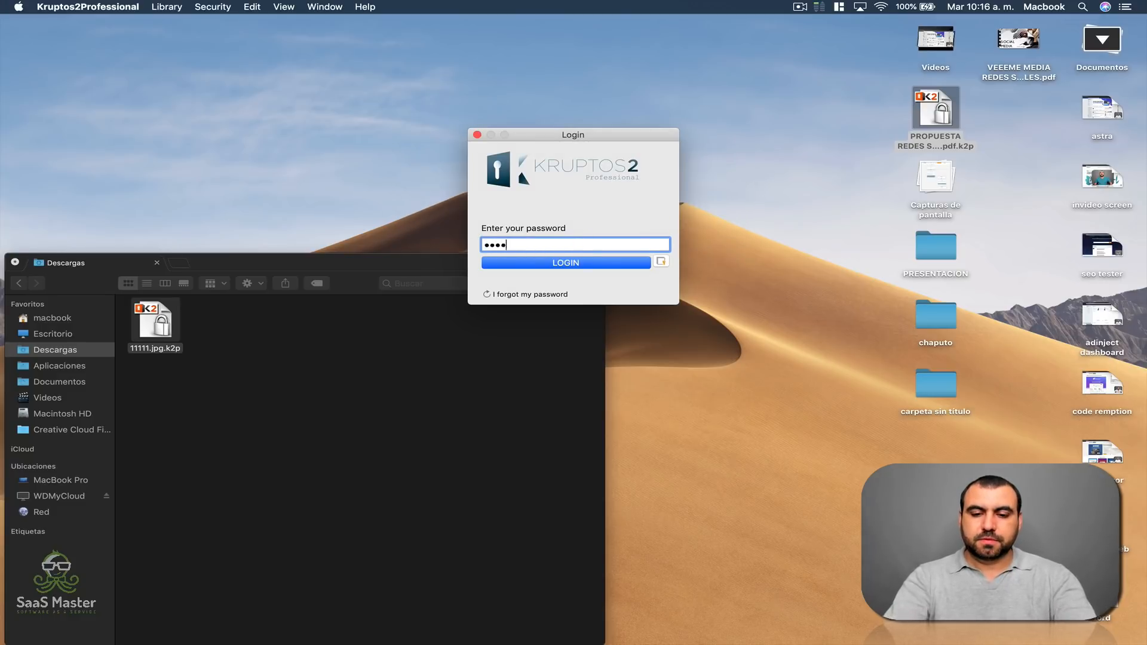
pyautogui.click(565, 263)
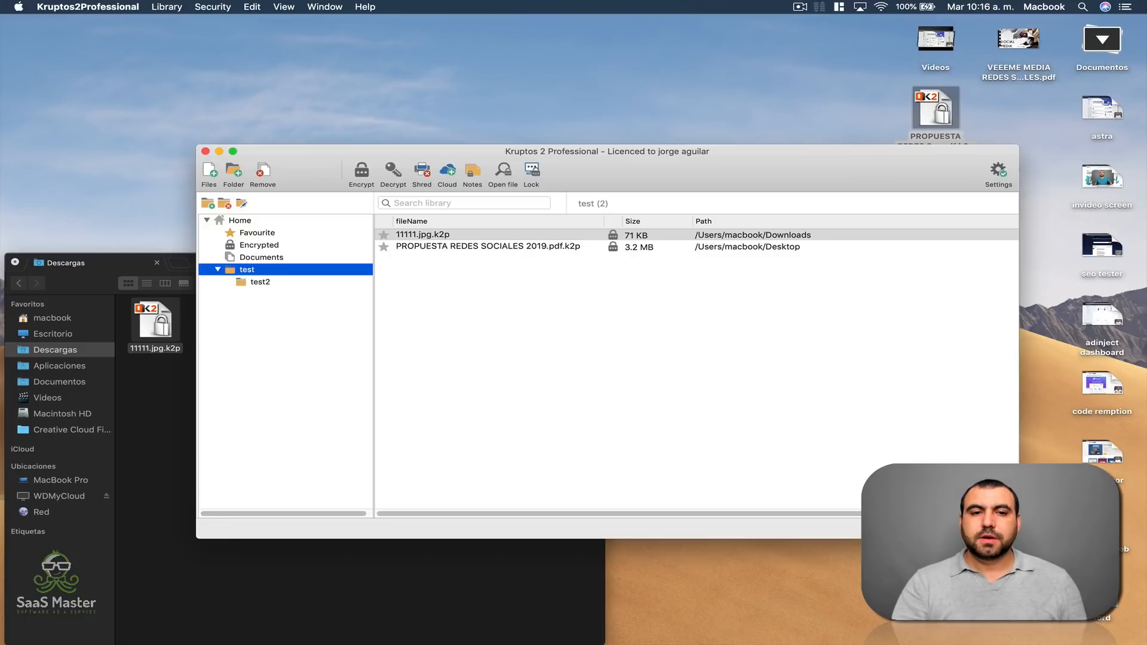
# Step: Decrypt 11111.jpg.k2p and PROPUESTA REDES SOCIALES 2019.pdf.k2p back to plain files and dismiss the success message
pyautogui.click(423, 235)
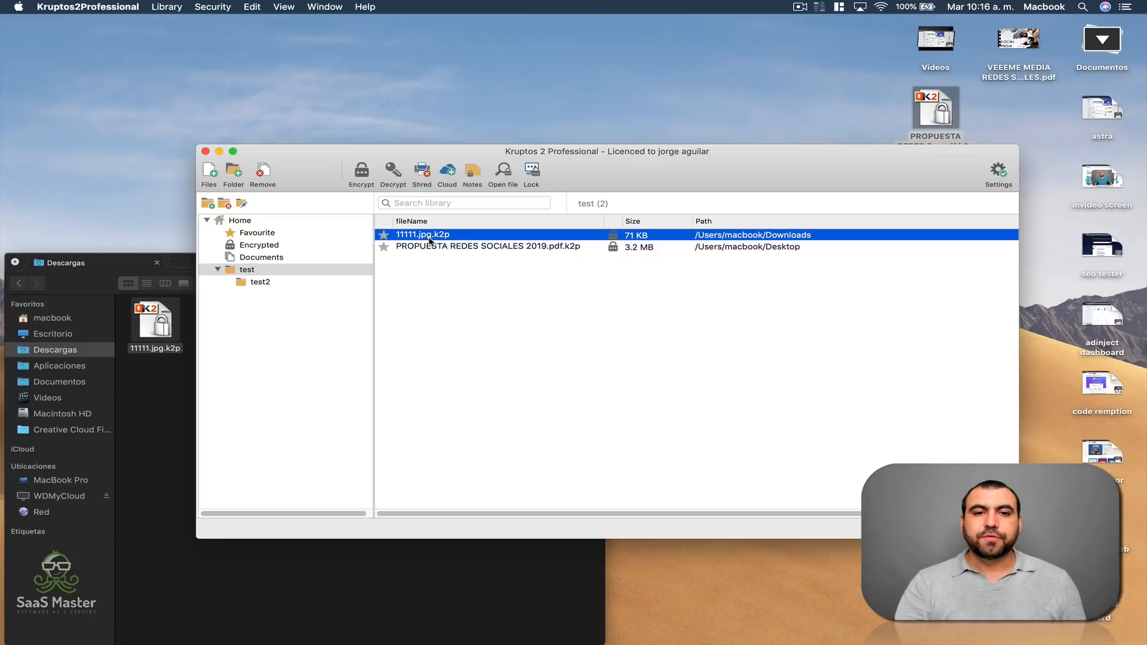
pyautogui.click(487, 246)
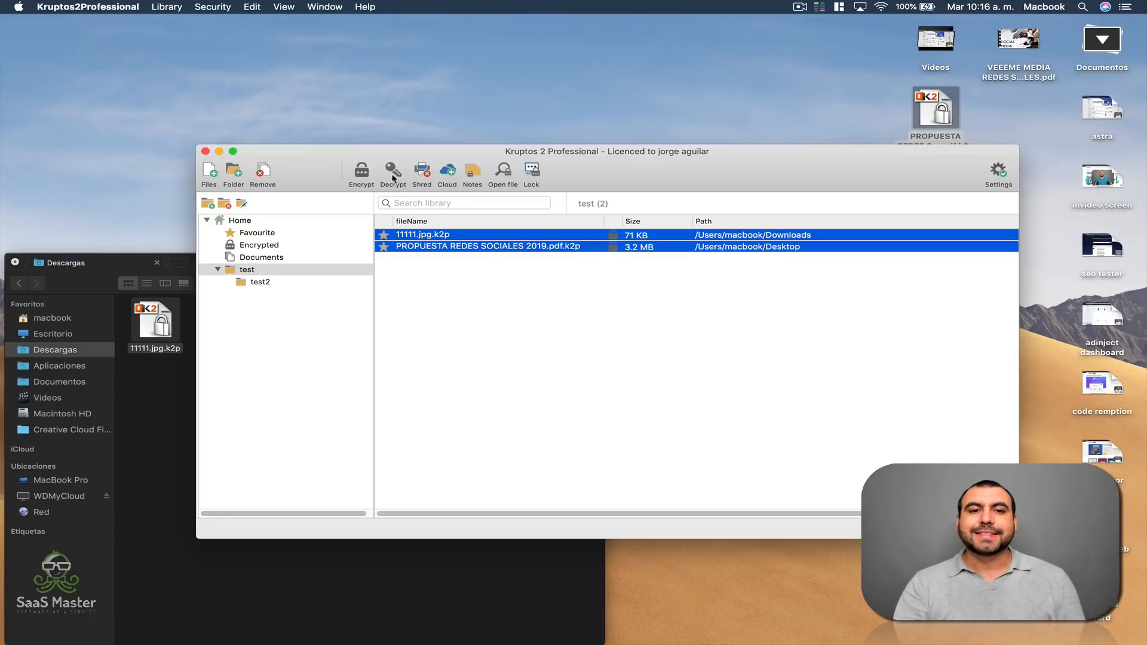
pyautogui.click(393, 172)
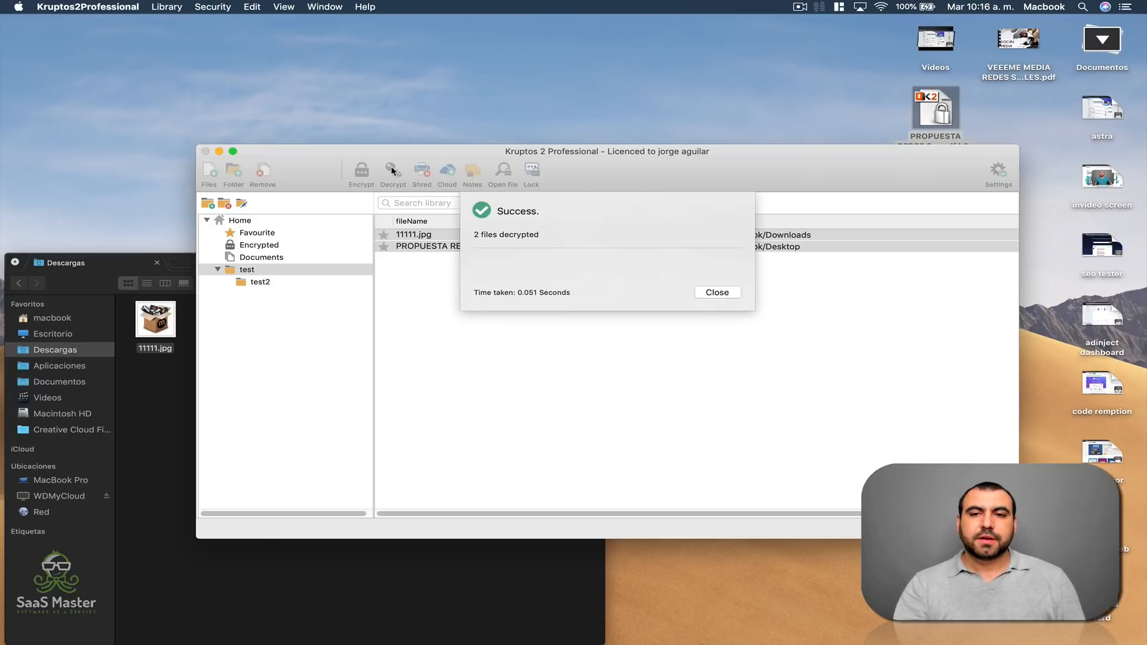
pyautogui.click(716, 292)
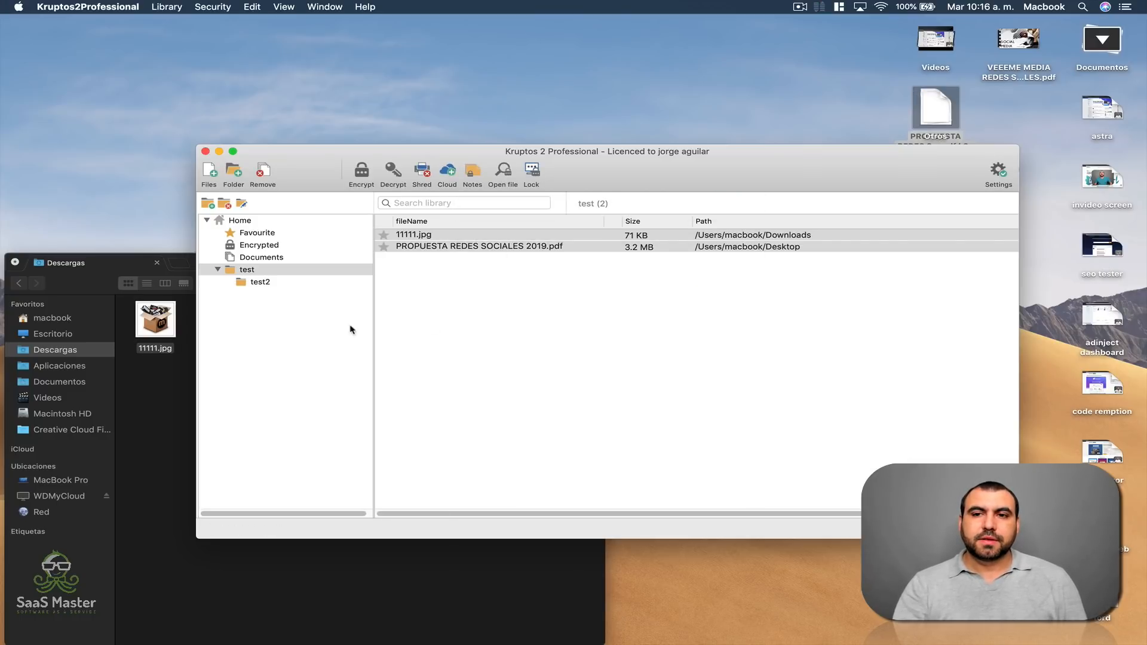
# Step: Check the decrypted 11111.jpg image in the Downloads folder
pyautogui.click(479, 246)
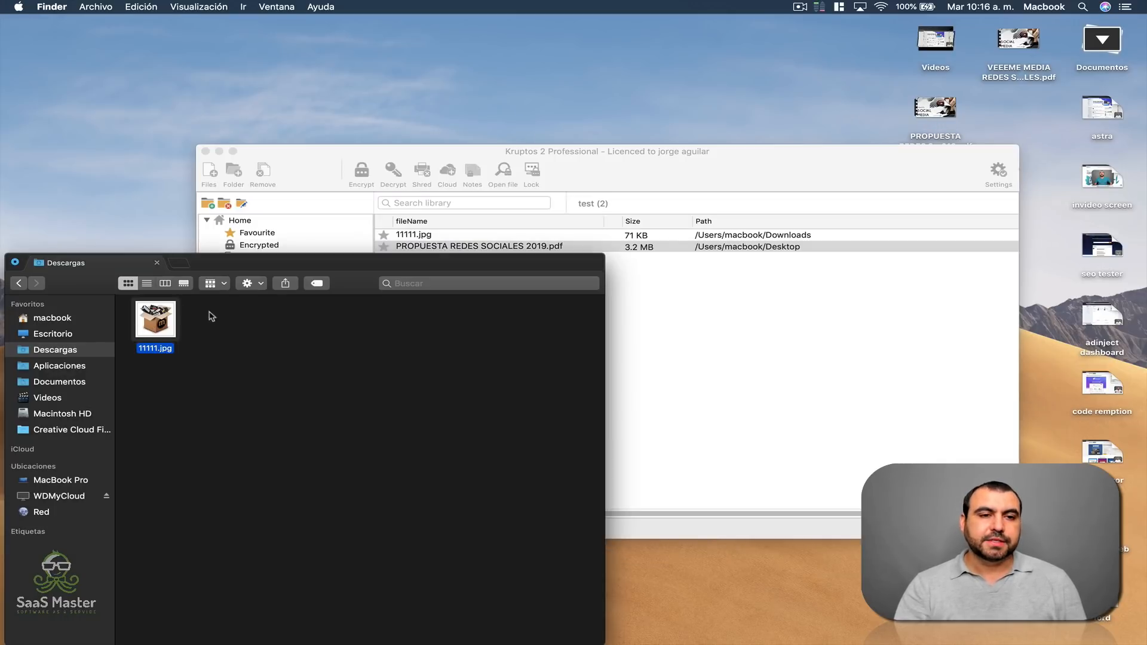
pyautogui.doubleClick(155, 320)
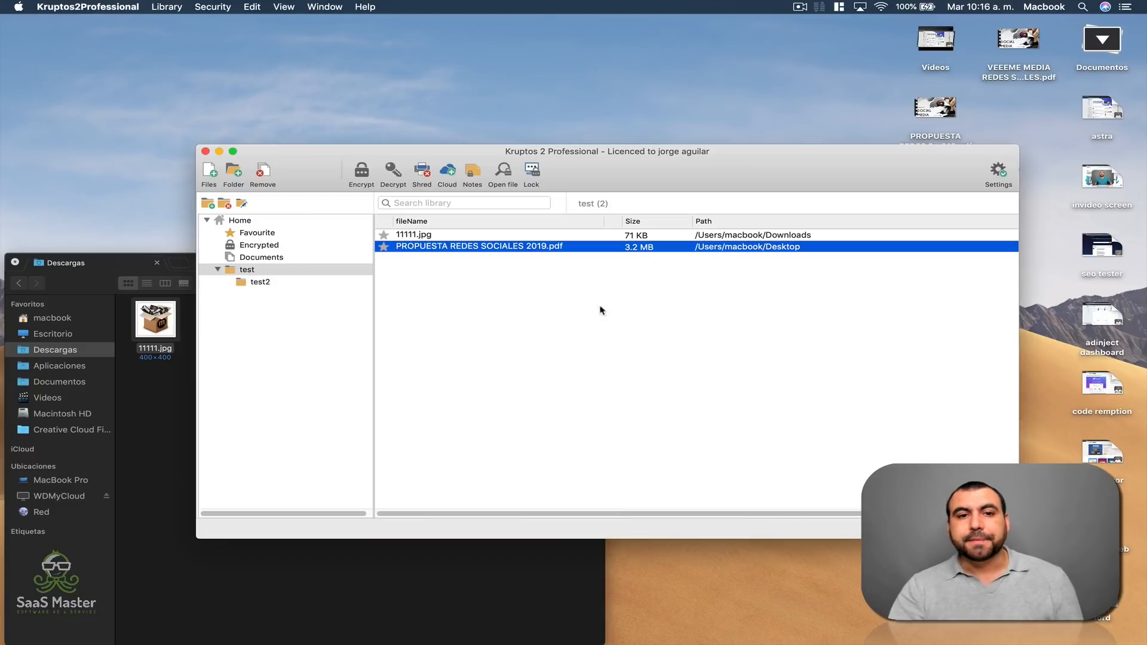
pyautogui.moveTo(423, 173)
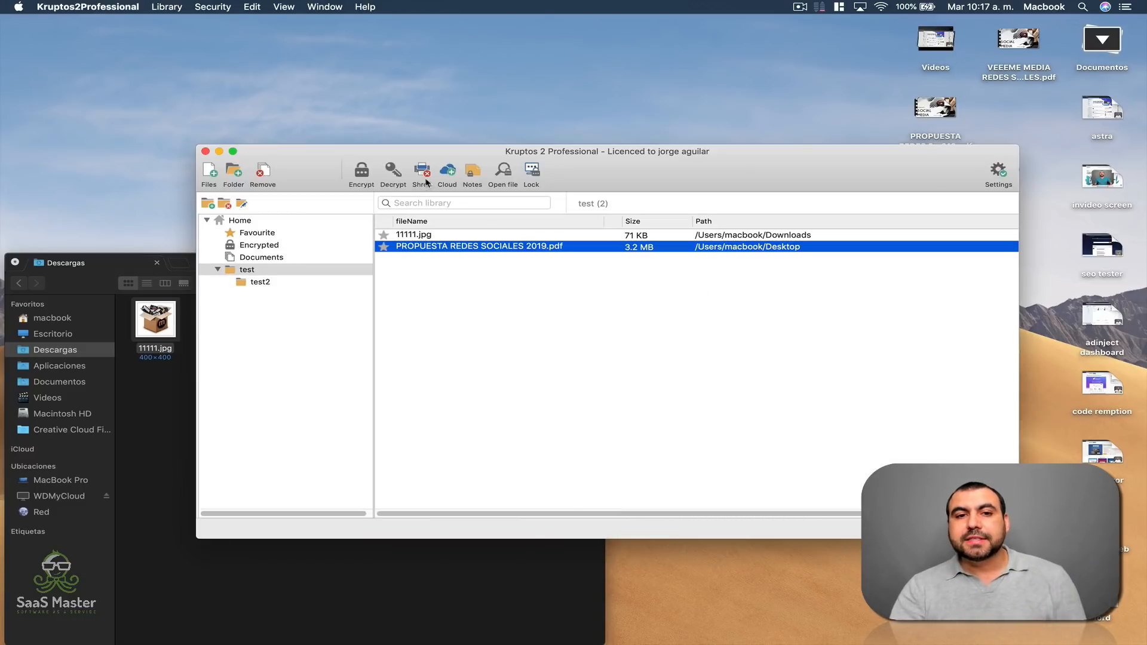
pyautogui.moveTo(562, 273)
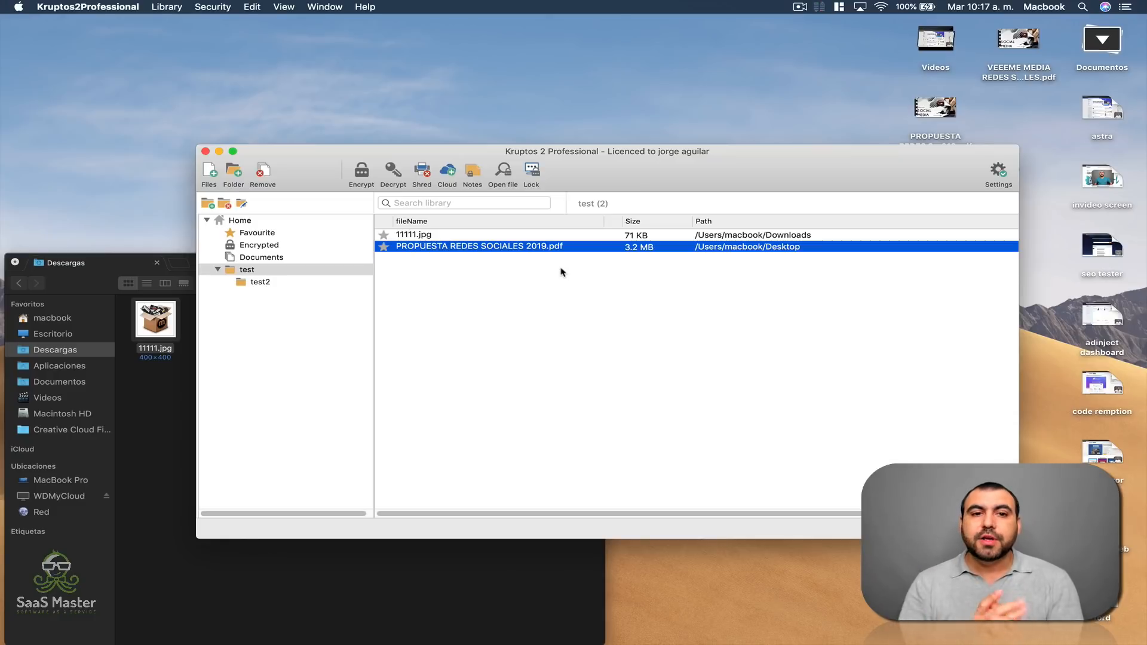
pyautogui.moveTo(451, 227)
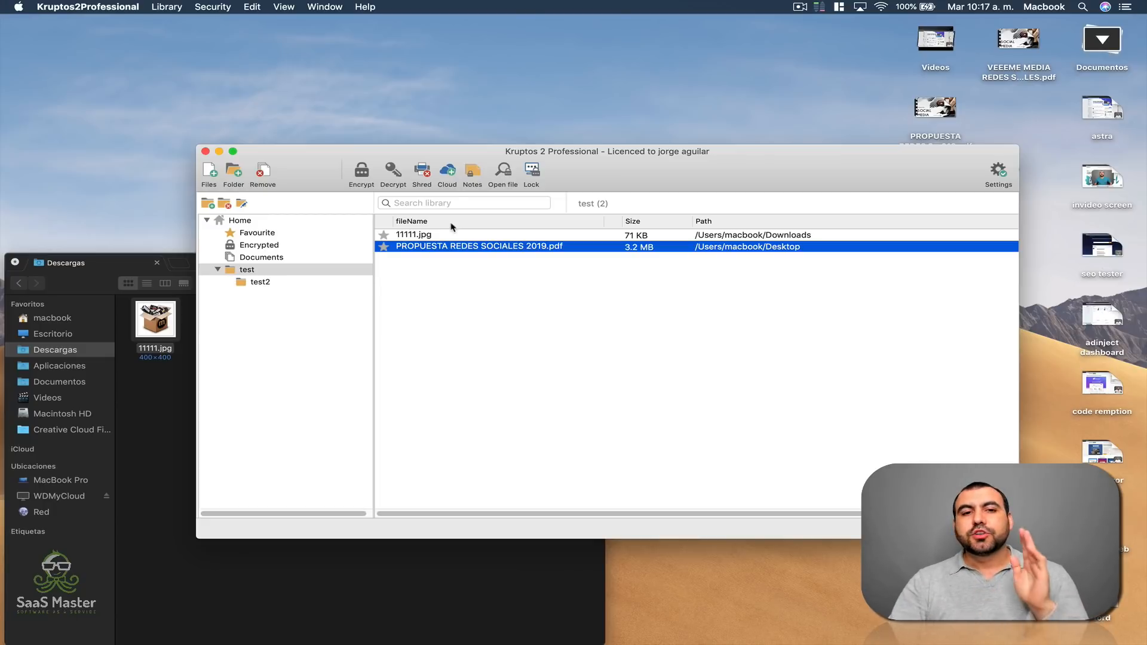
pyautogui.moveTo(593, 344)
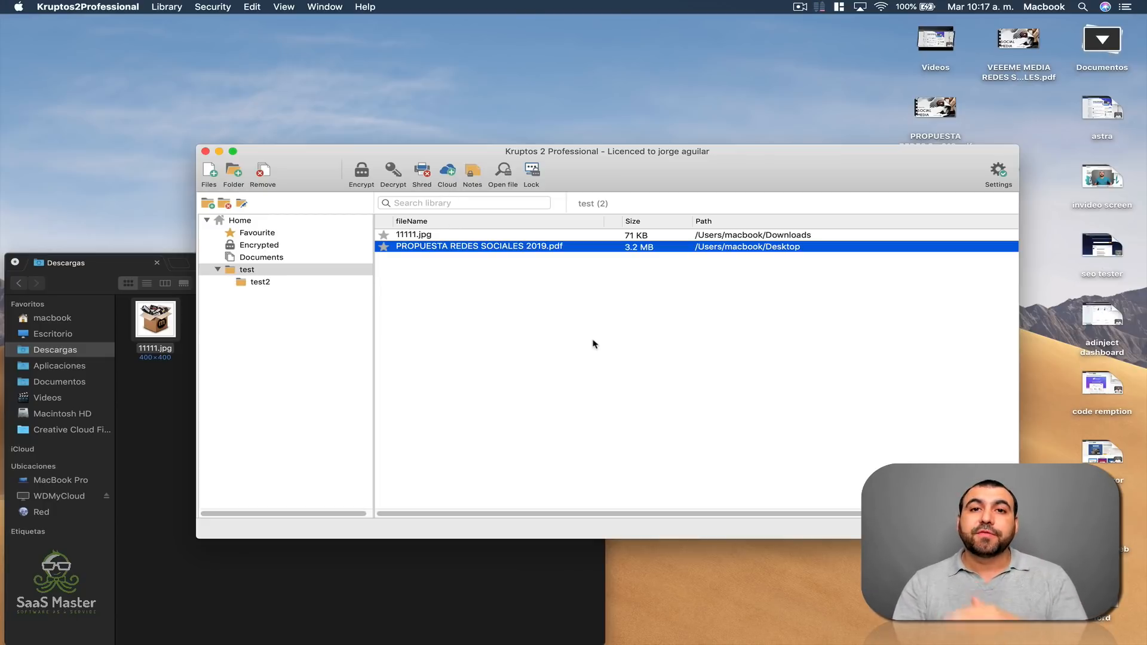